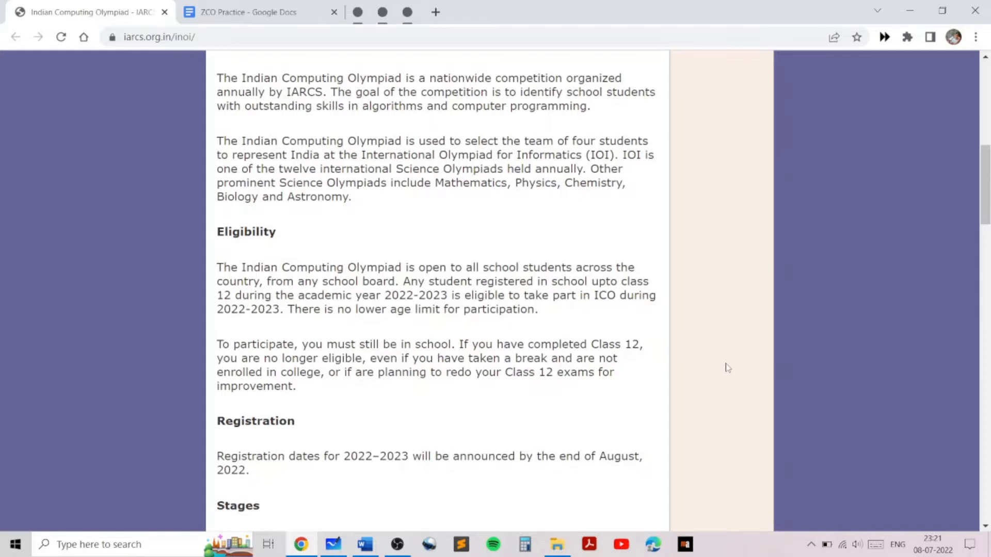
{"action": "mouse_move", "coordinate": [730, 364]}
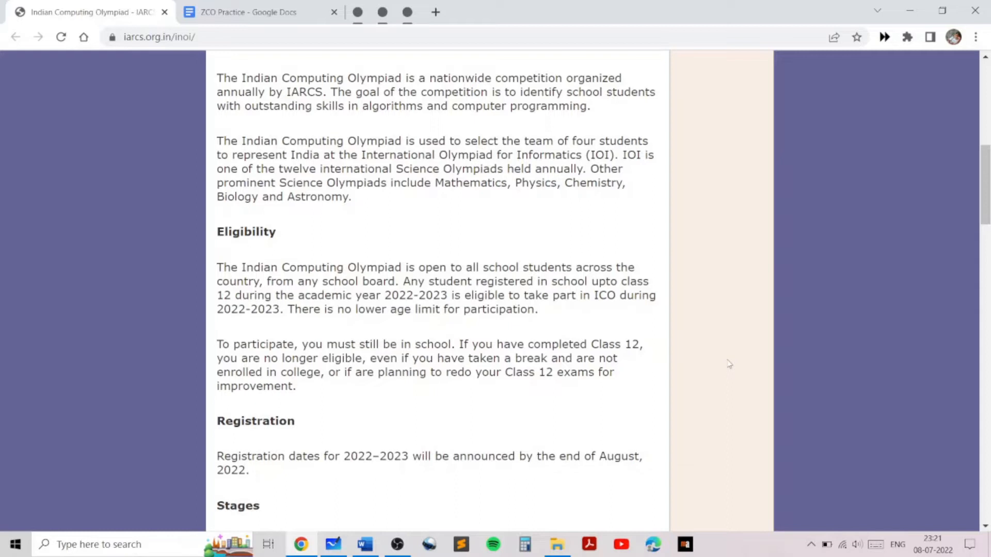
Step: Read through the UFDS Mentoring 2023 mentors list to its end, then close the Codeforces blog post
{"action": "scroll", "scroll_direction": "down", "scroll_amount": 3}
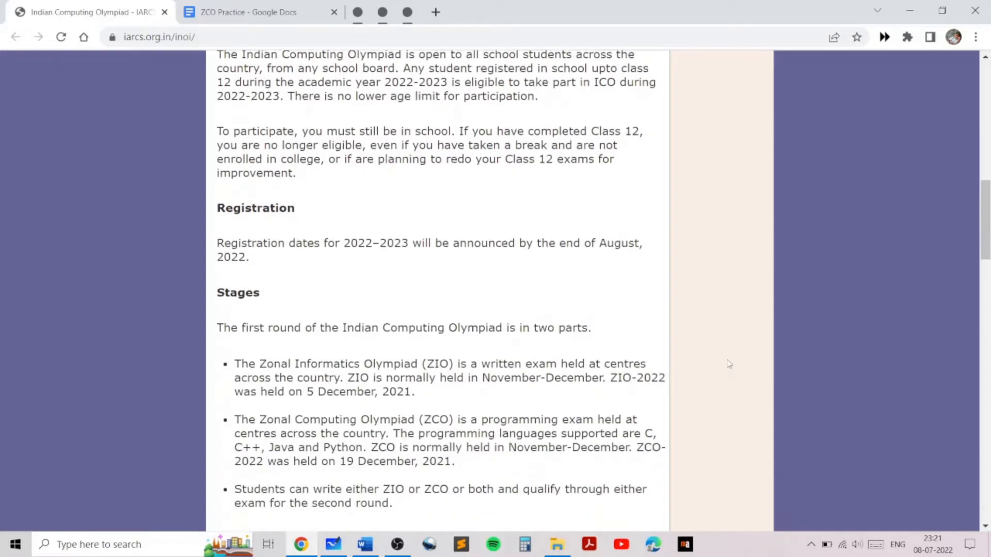
{"action": "scroll", "scroll_direction": "down", "scroll_amount": 3}
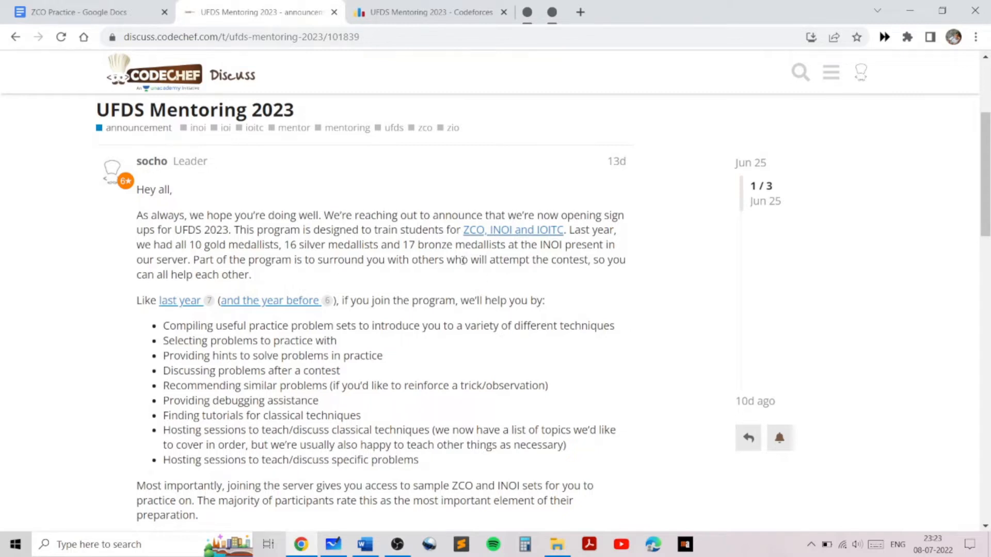
{"action": "mouse_move", "coordinate": [582, 288]}
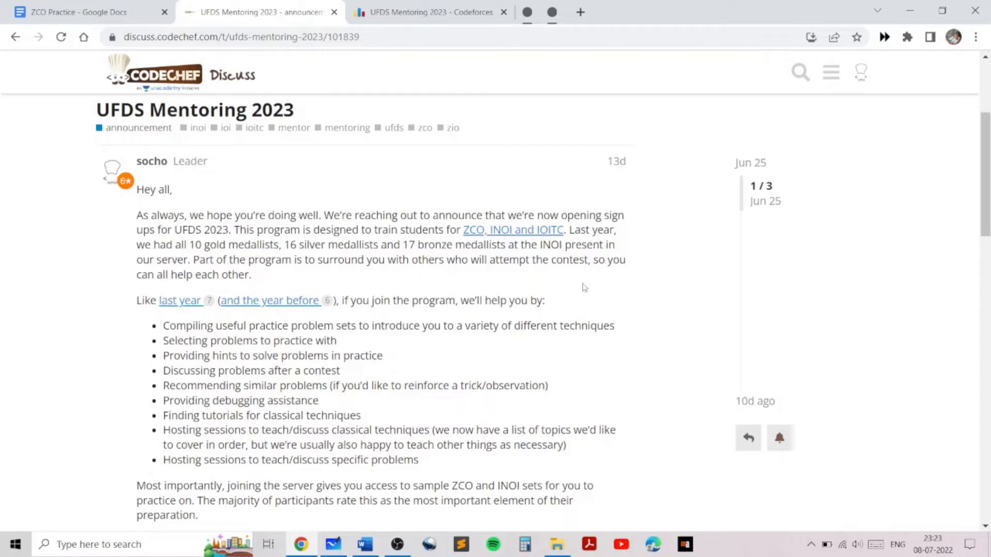
{"action": "mouse_move", "coordinate": [586, 288]}
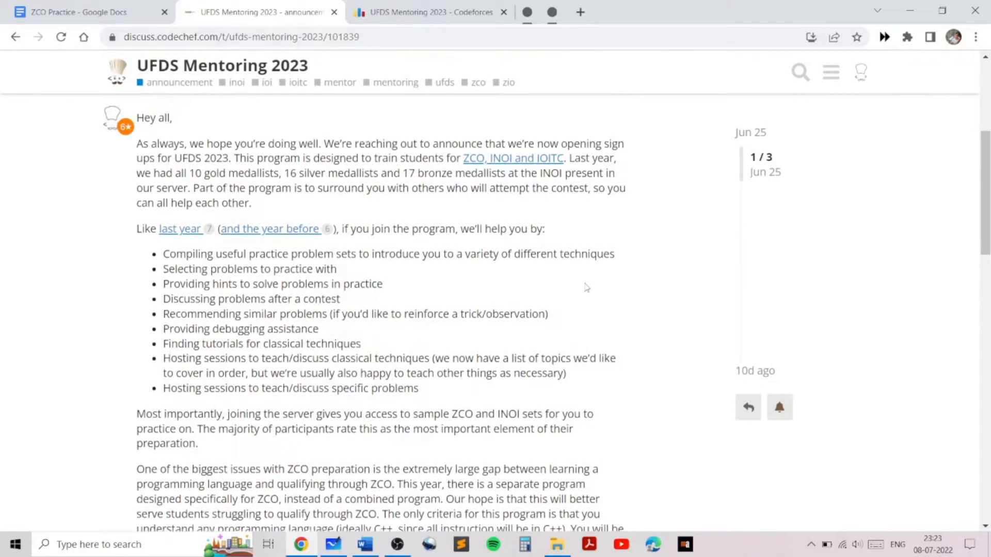
{"action": "scroll", "scroll_direction": "down", "scroll_amount": 3}
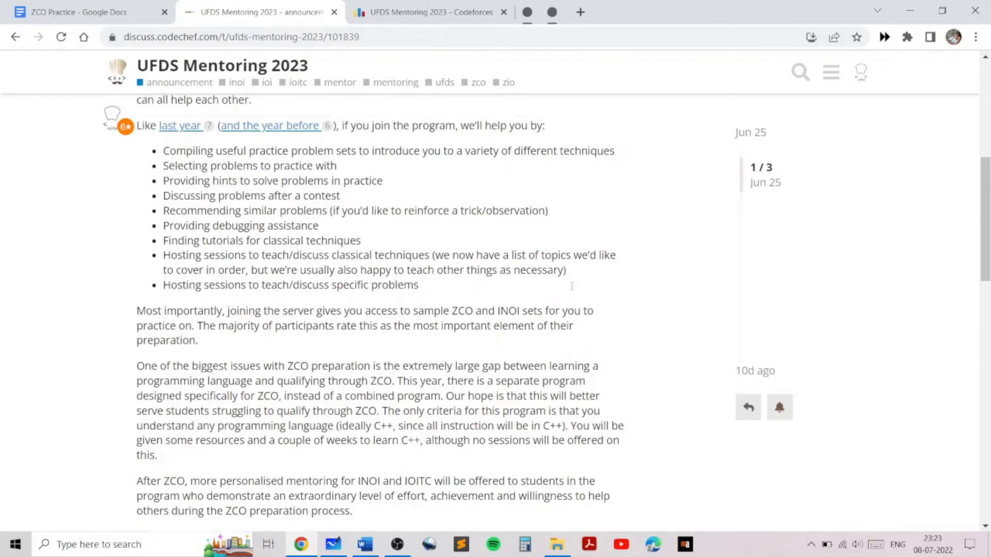
{"action": "scroll", "scroll_direction": "down", "scroll_amount": 3}
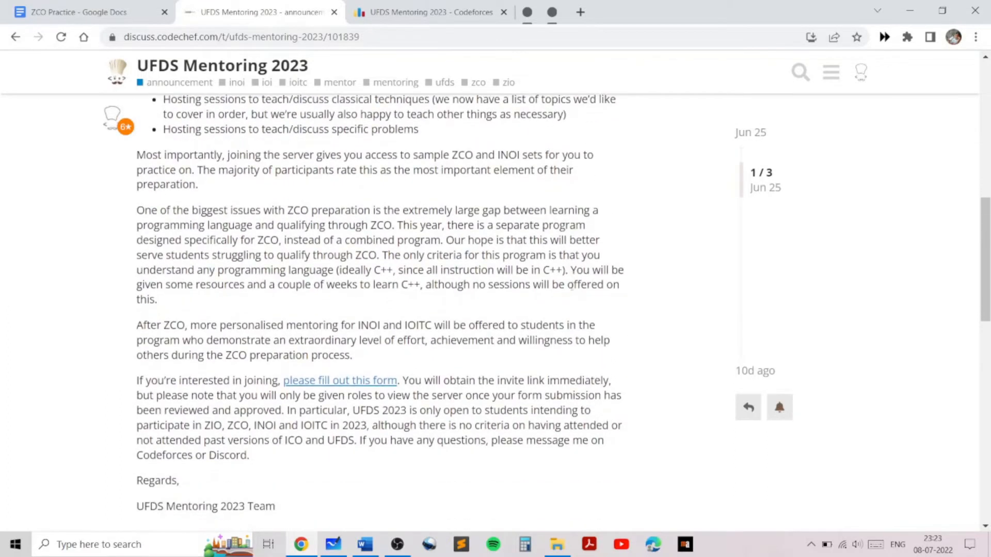
{"action": "scroll", "scroll_direction": "up", "scroll_amount": 3}
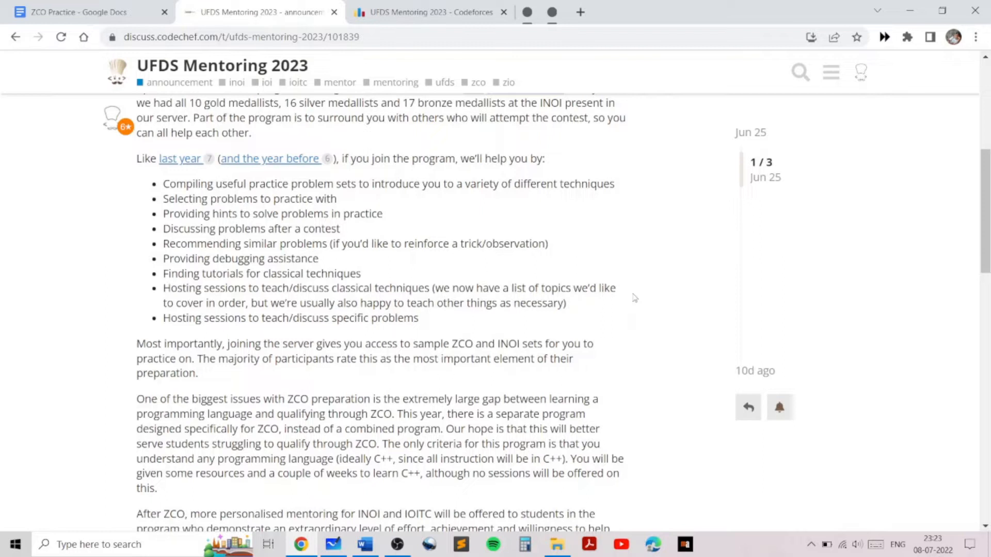
{"action": "scroll", "scroll_direction": "up", "scroll_amount": 3}
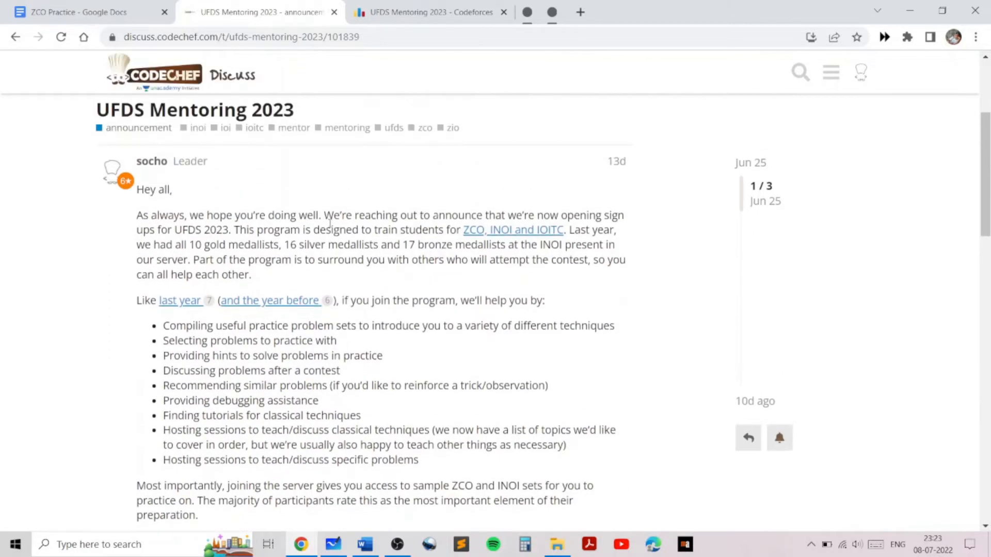
{"action": "mouse_move", "coordinate": [655, 299]}
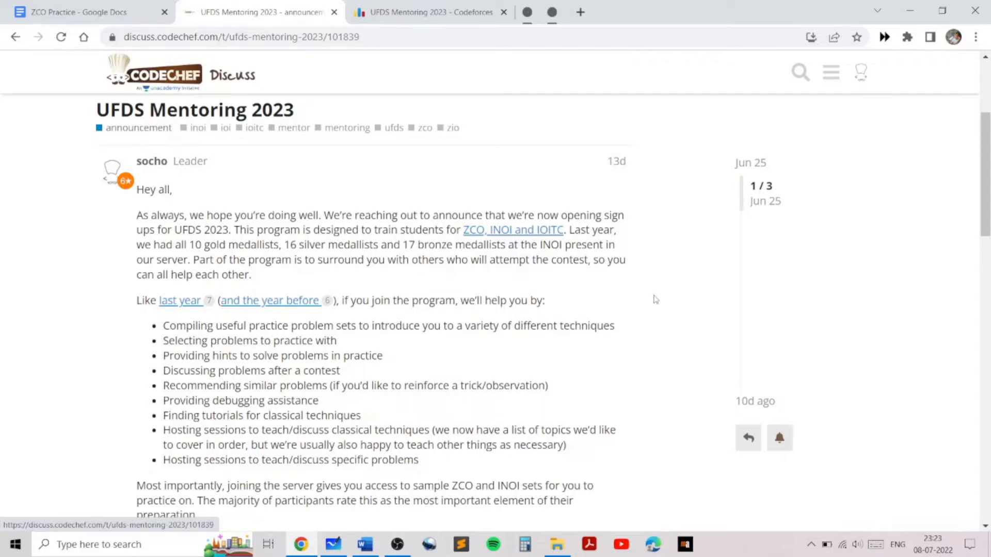
{"action": "scroll", "scroll_direction": "down", "scroll_amount": 3}
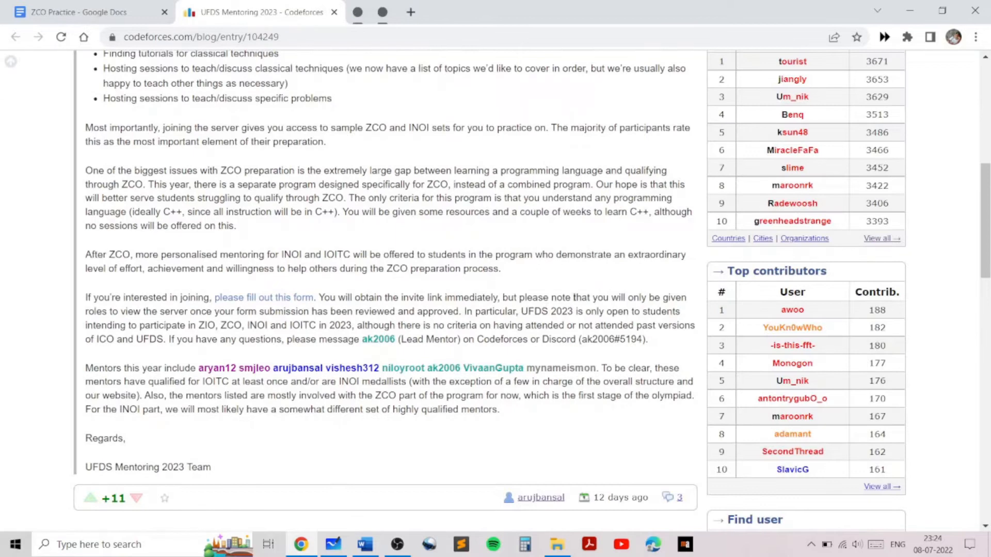
{"action": "mouse_move", "coordinate": [154, 377]}
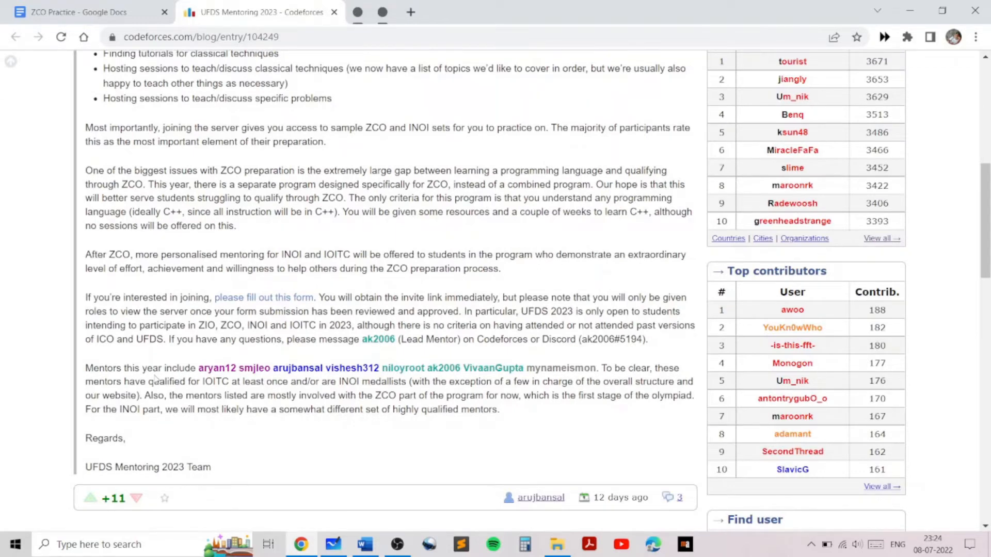
{"action": "mouse_move", "coordinate": [580, 281]}
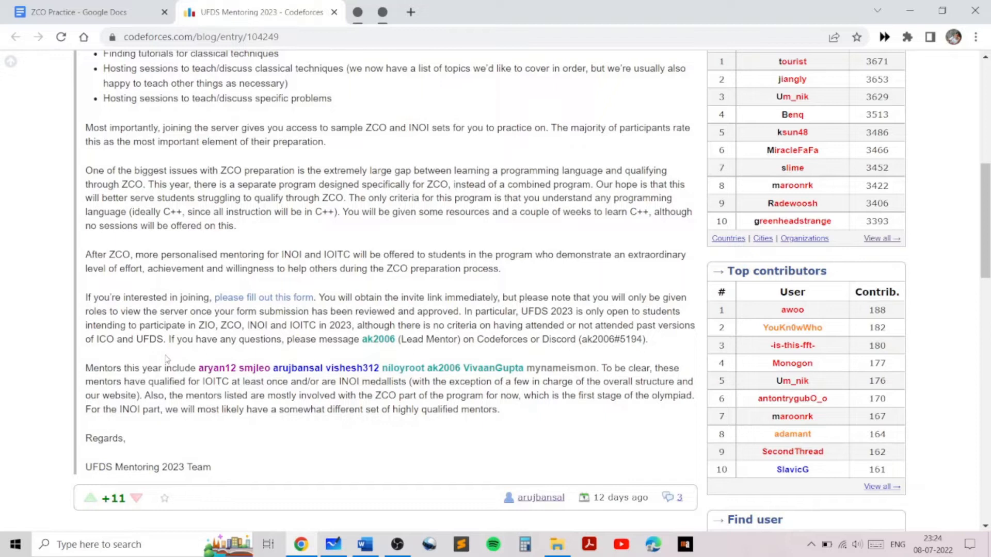
{"action": "mouse_move", "coordinate": [561, 278]}
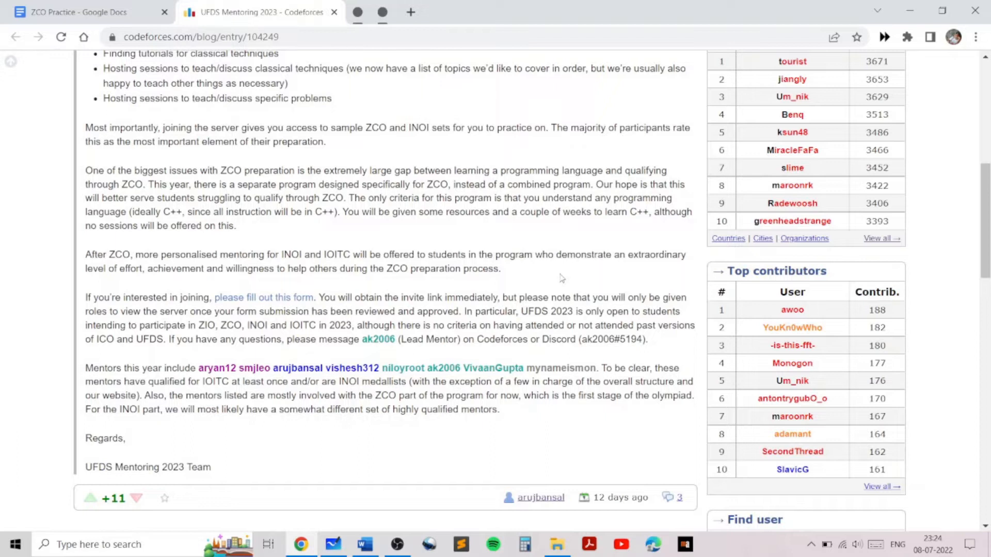
{"action": "left_click", "coordinate": [75, 11]}
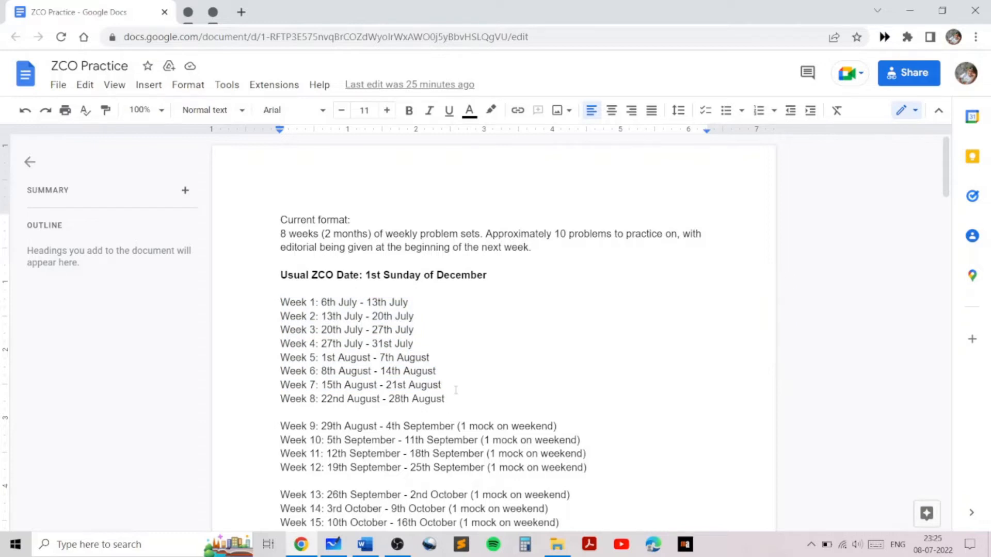
{"action": "scroll", "scroll_direction": "down", "scroll_amount": 3}
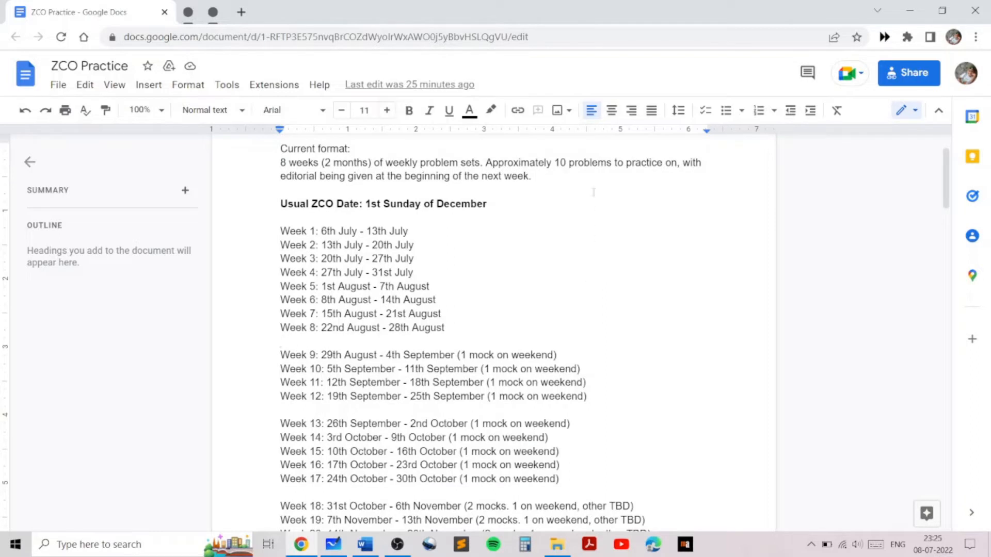
{"action": "mouse_move", "coordinate": [594, 323]}
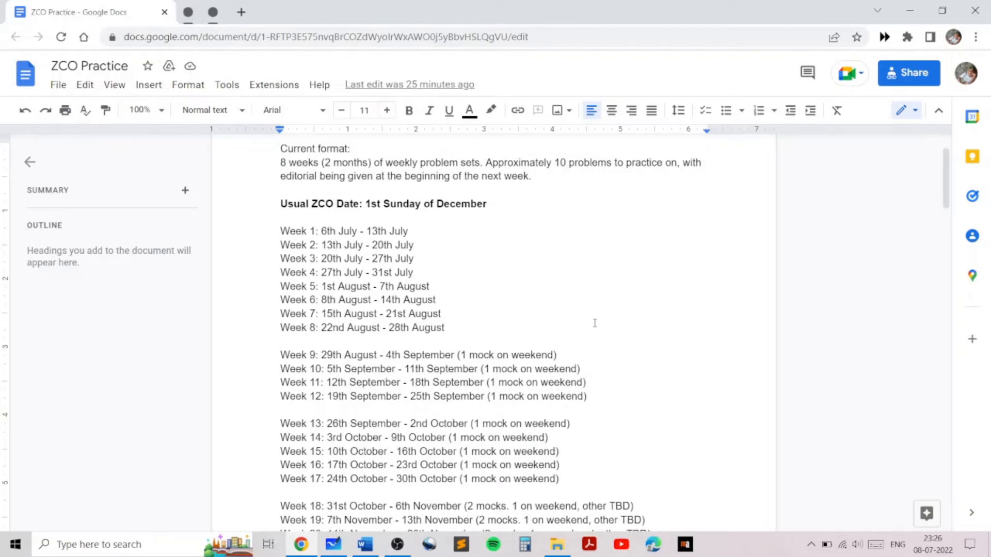
{"action": "scroll", "scroll_direction": "down", "scroll_amount": 3}
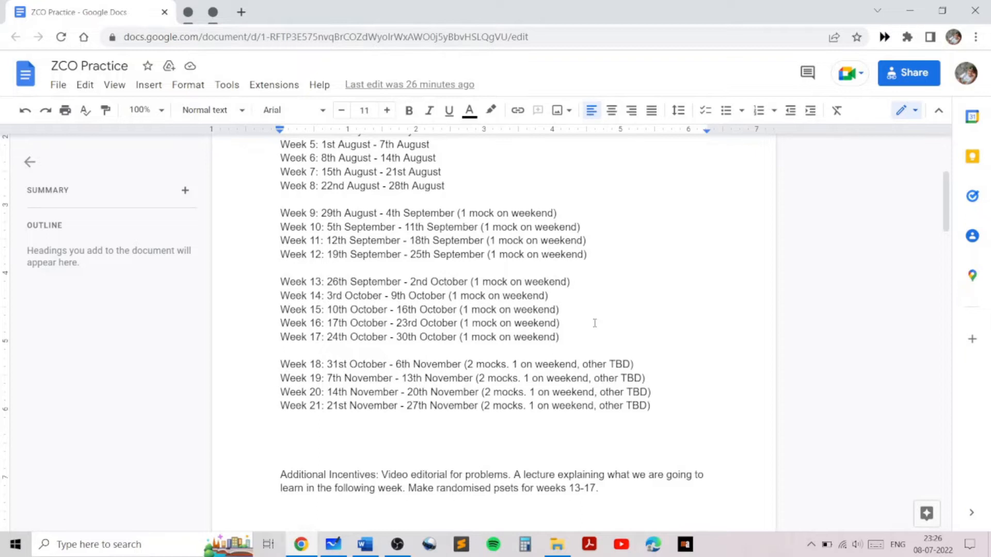
{"action": "scroll", "scroll_direction": "down", "scroll_amount": 3}
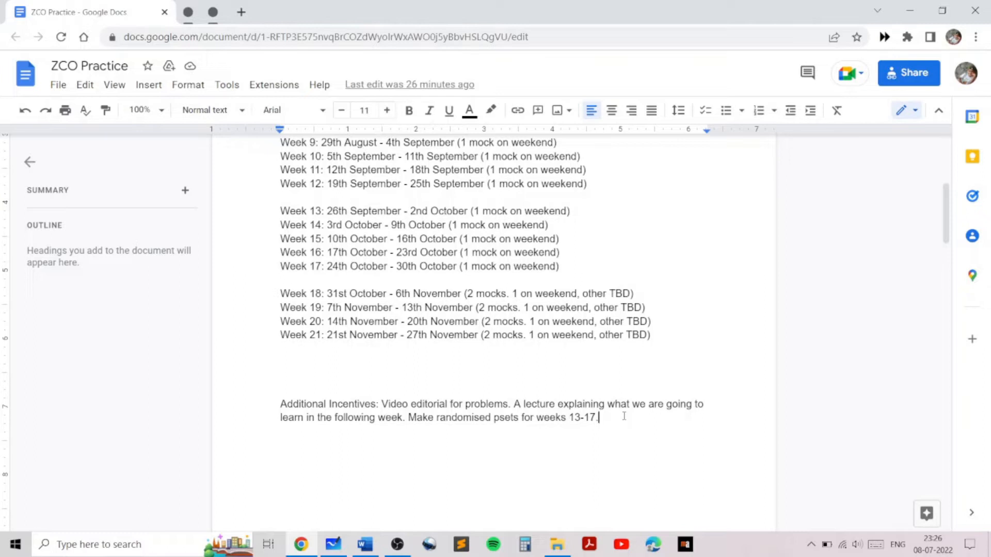
{"action": "scroll", "scroll_direction": "down", "scroll_amount": 3}
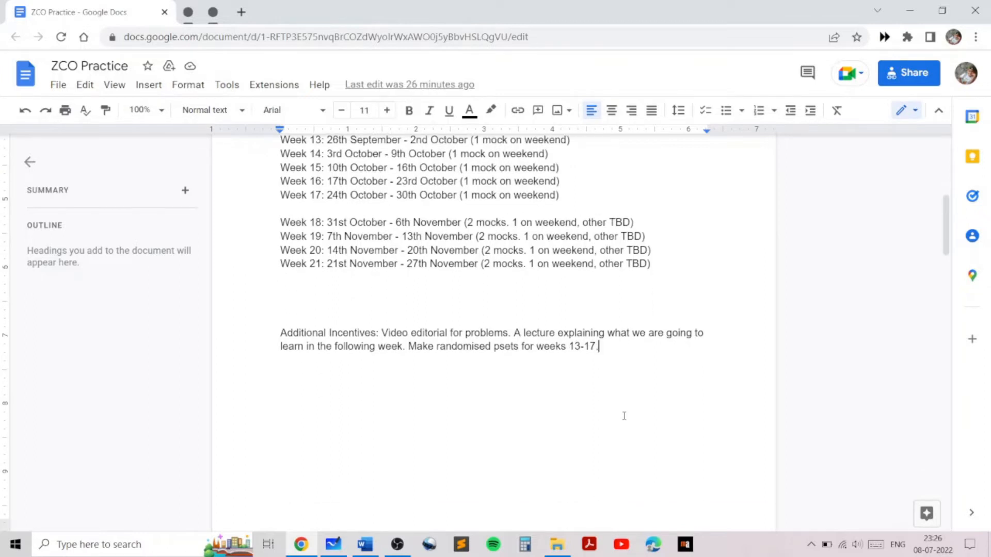
{"action": "scroll", "scroll_direction": "down", "scroll_amount": 3}
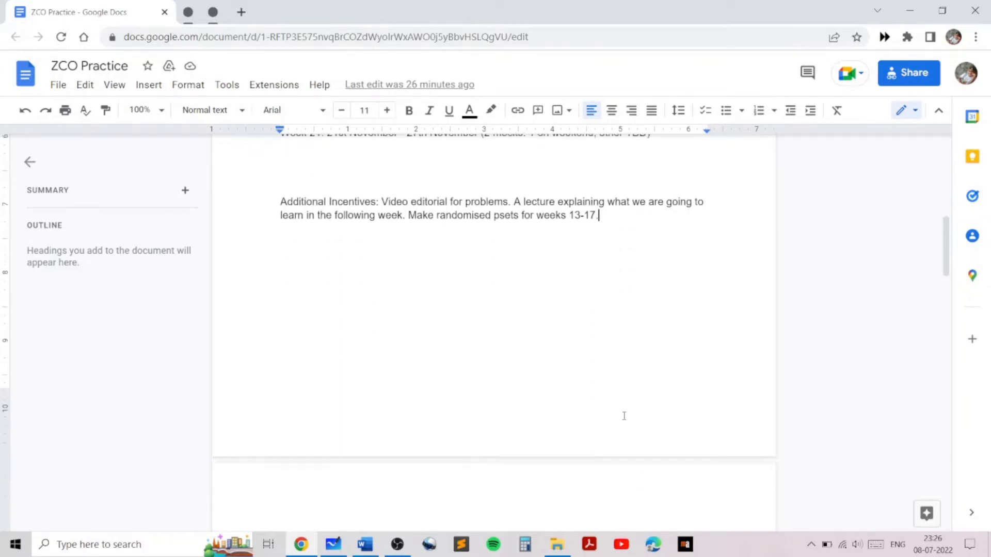
{"action": "scroll", "scroll_direction": "down", "scroll_amount": 3}
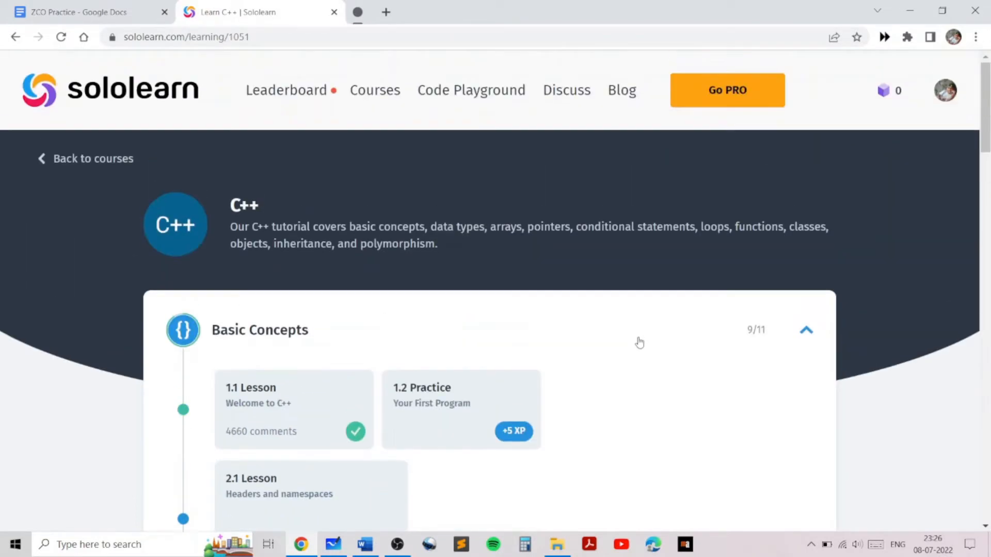
Step: Browse the Learn C++ module list down to the Welcome to C++, Headers and Variables lessons, then close Sololearn
{"action": "scroll", "scroll_direction": "down", "scroll_amount": 3}
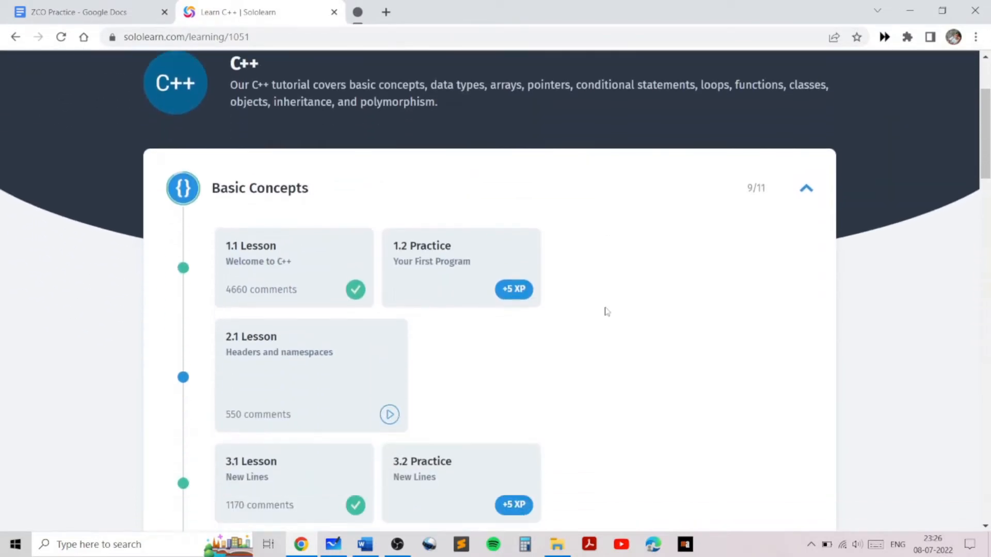
{"action": "scroll", "scroll_direction": "down", "scroll_amount": 3}
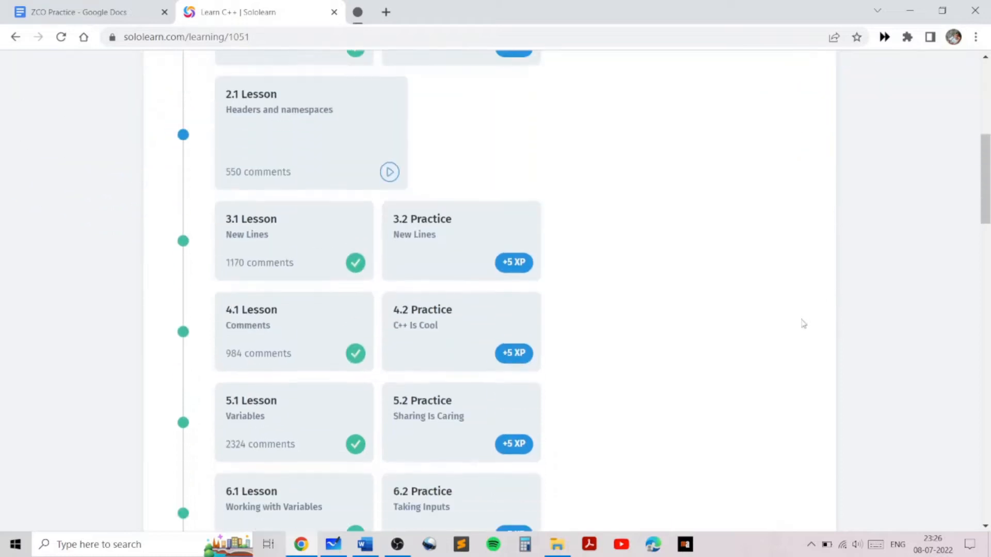
{"action": "scroll", "scroll_direction": "down", "scroll_amount": 3}
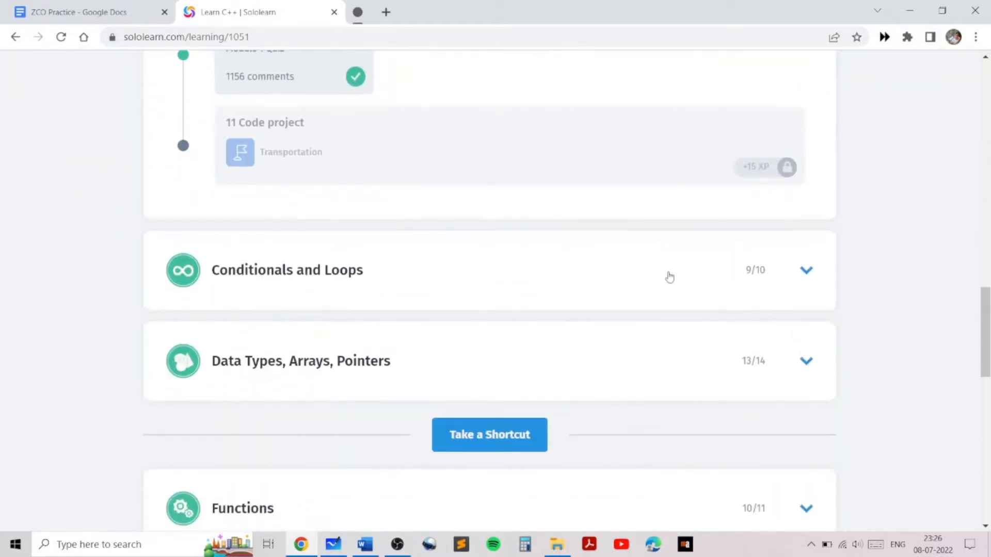
{"action": "mouse_move", "coordinate": [649, 277]}
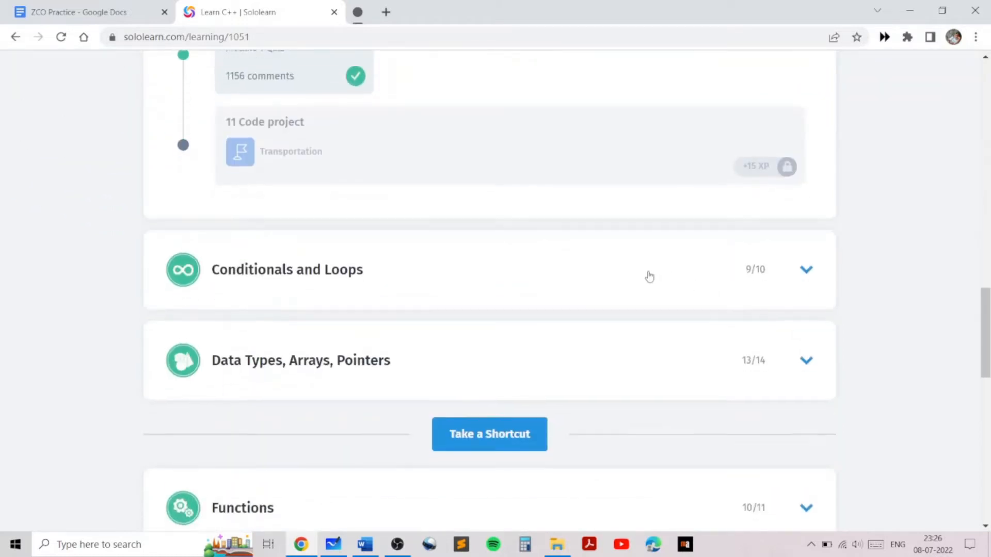
{"action": "scroll", "scroll_direction": "down", "scroll_amount": 3}
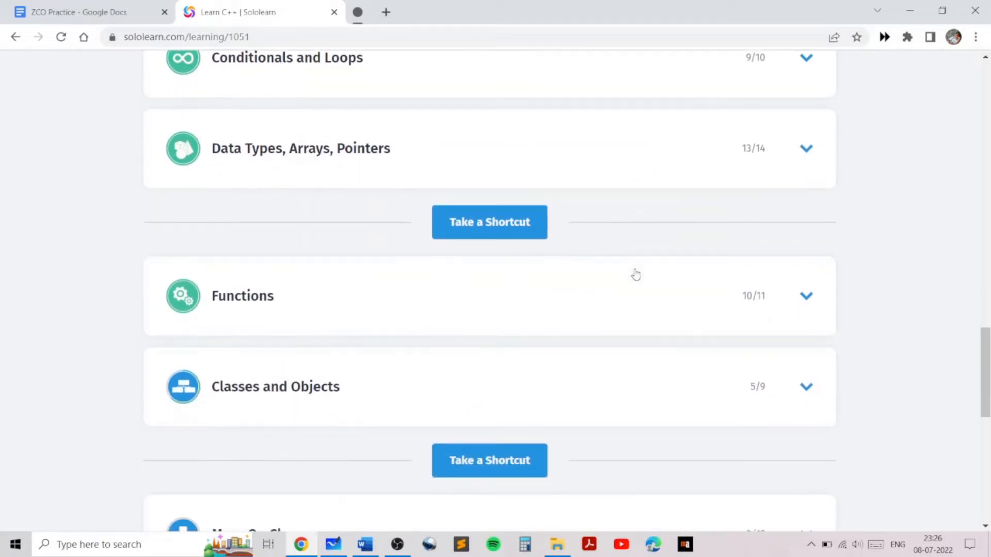
{"action": "scroll", "scroll_direction": "down", "scroll_amount": 3}
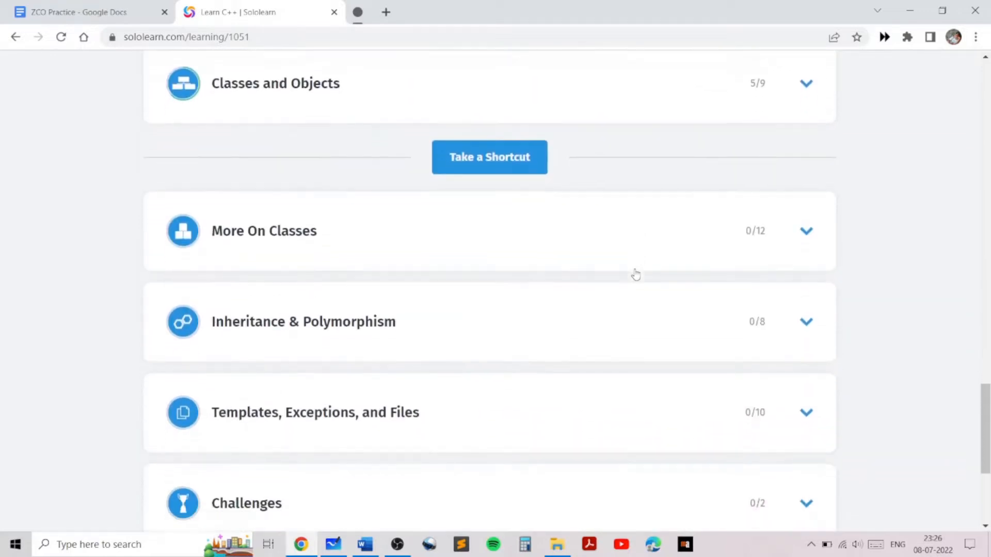
{"action": "scroll", "scroll_direction": "down", "scroll_amount": 3}
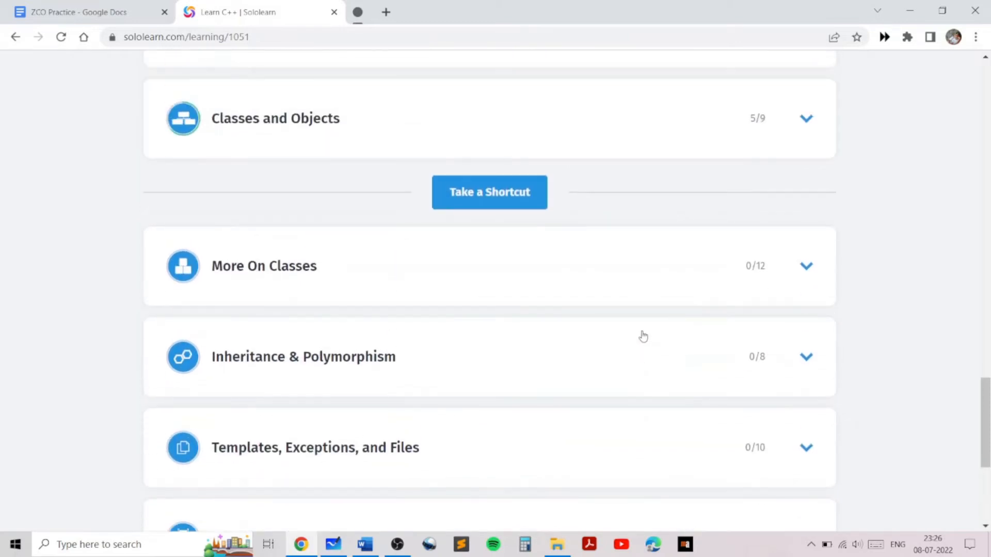
{"action": "scroll", "scroll_direction": "up", "scroll_amount": 3}
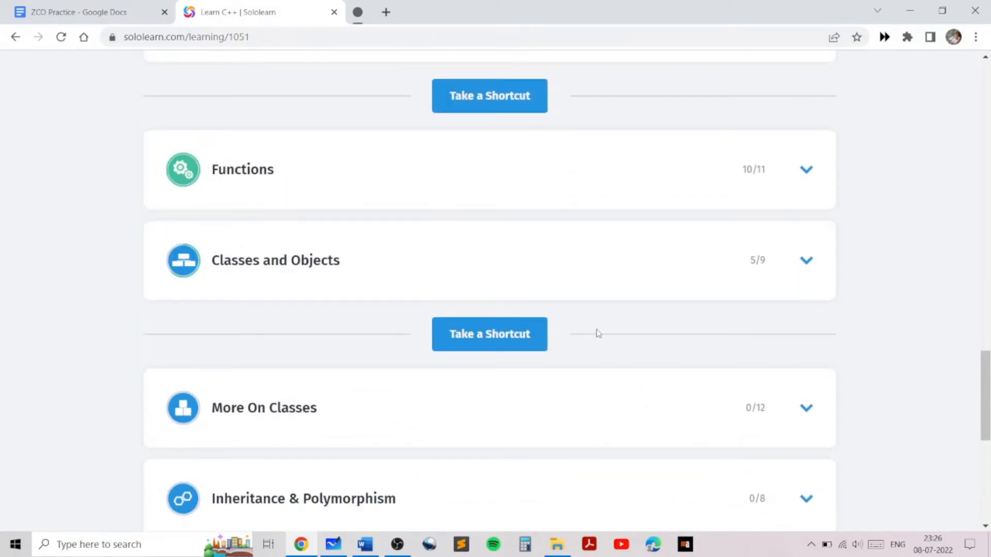
{"action": "scroll", "scroll_direction": "down", "scroll_amount": 3}
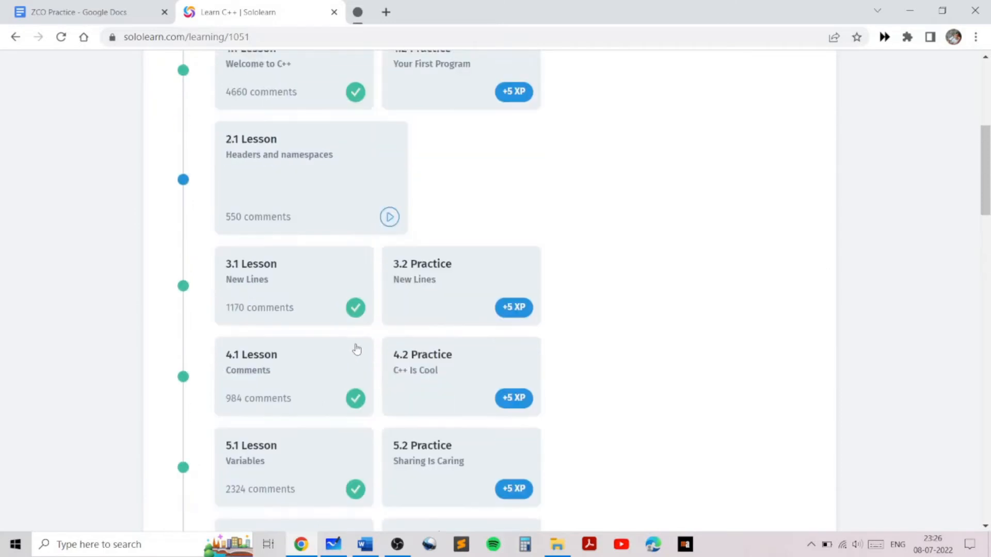
{"action": "left_click", "coordinate": [80, 12]}
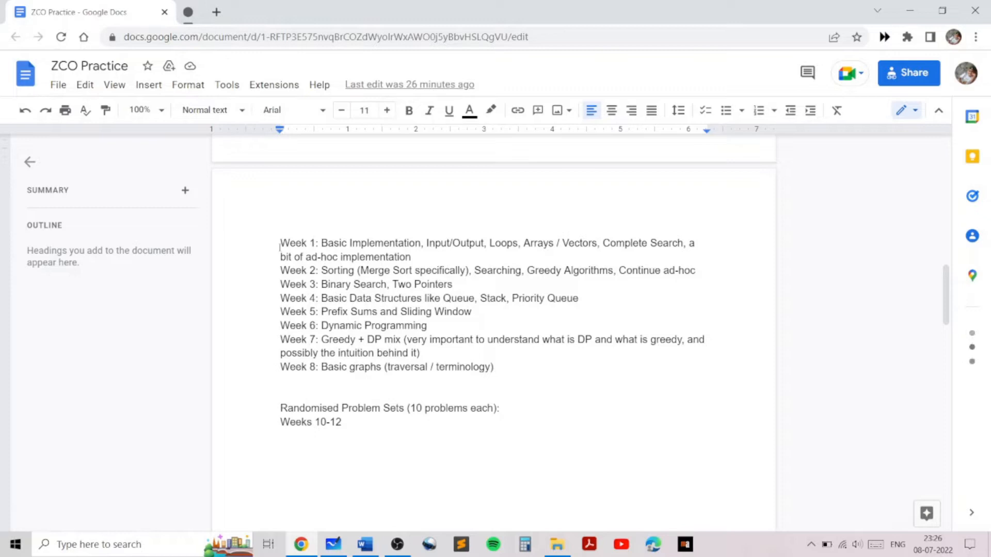
Step: Highlight the Week 1–8 topic plan in the ZCO Practice doc
{"action": "left_click_drag", "start_coordinate": [280, 243], "coordinate": [499, 367]}
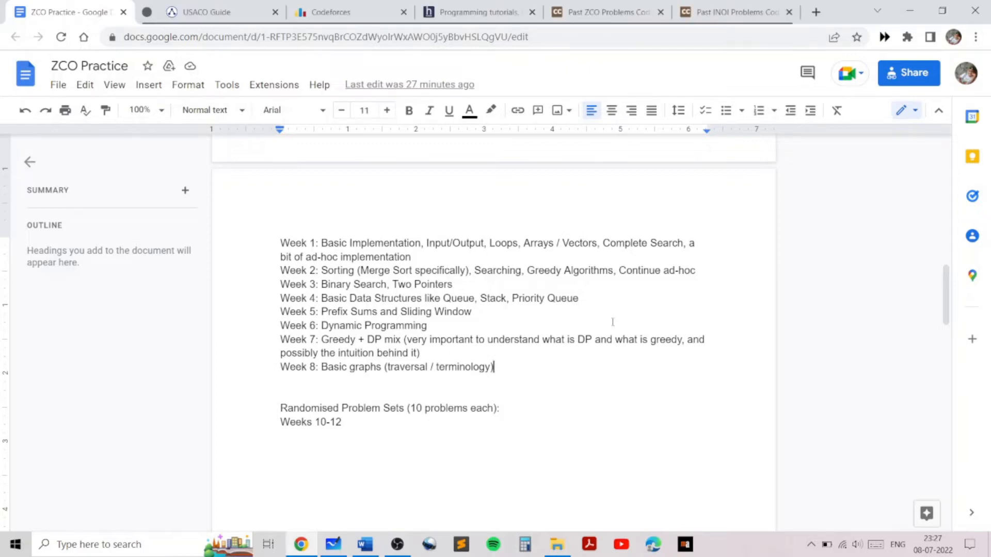
Step: Bring up the USACO Guide home page and look over its General to Advanced sections
{"action": "left_click", "coordinate": [217, 11]}
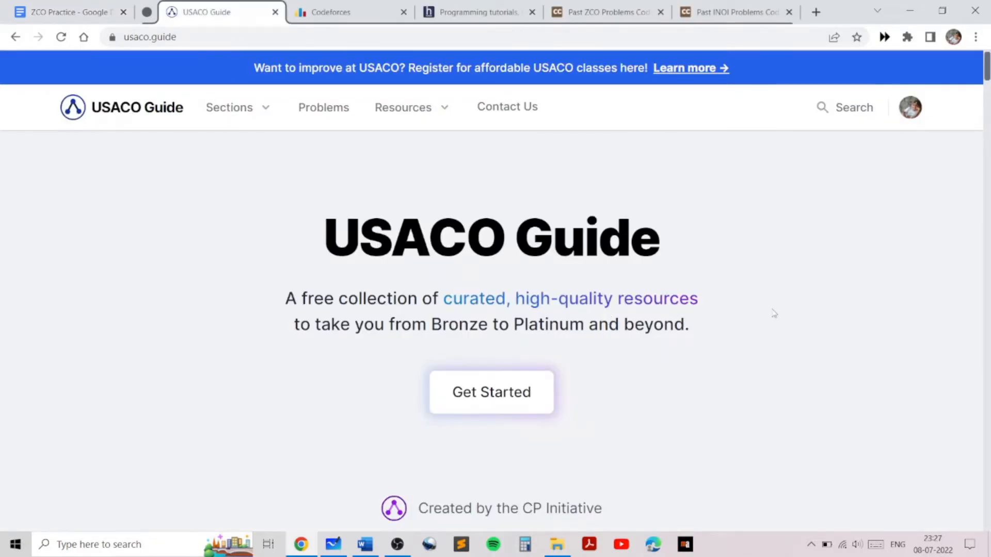
{"action": "mouse_move", "coordinate": [749, 292]}
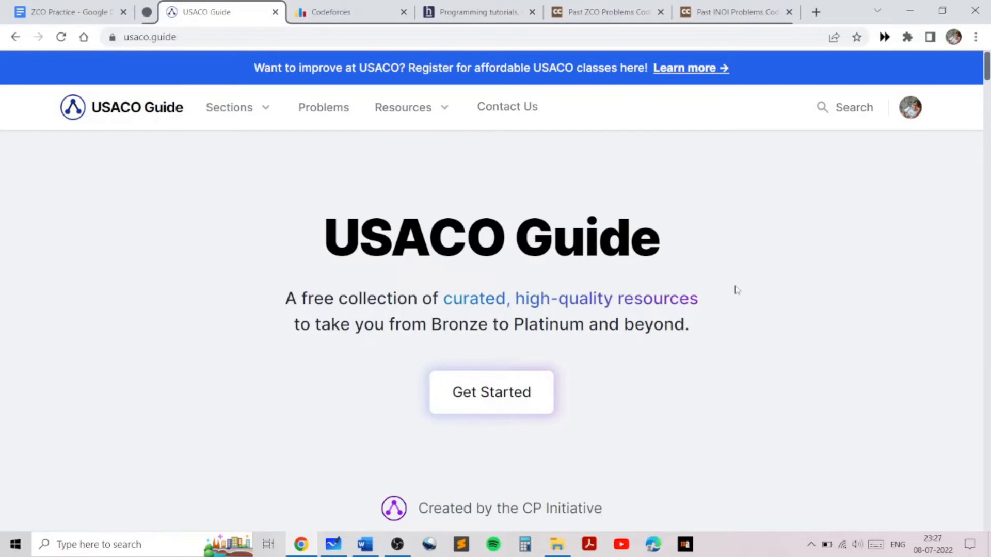
{"action": "scroll", "scroll_direction": "down", "scroll_amount": 3}
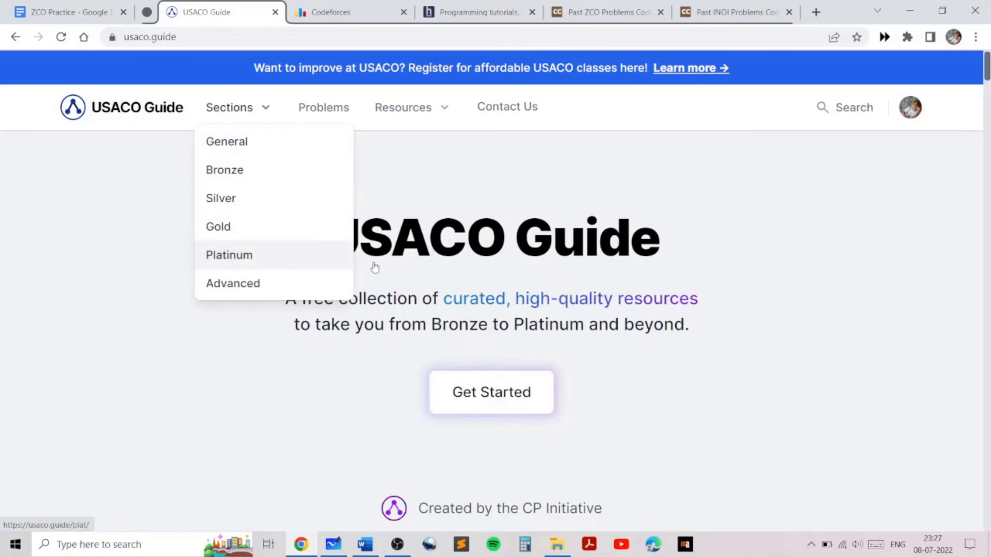
{"action": "mouse_move", "coordinate": [773, 309]}
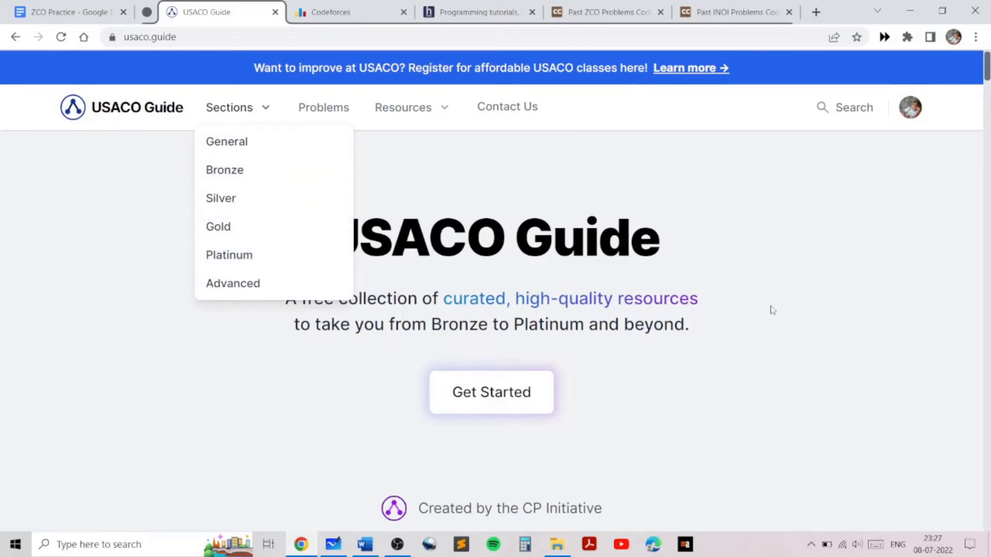
Step: Leave USACO Guide for the Codeforces home page showing the Educational Round 131 announcement
{"action": "left_click", "coordinate": [350, 11]}
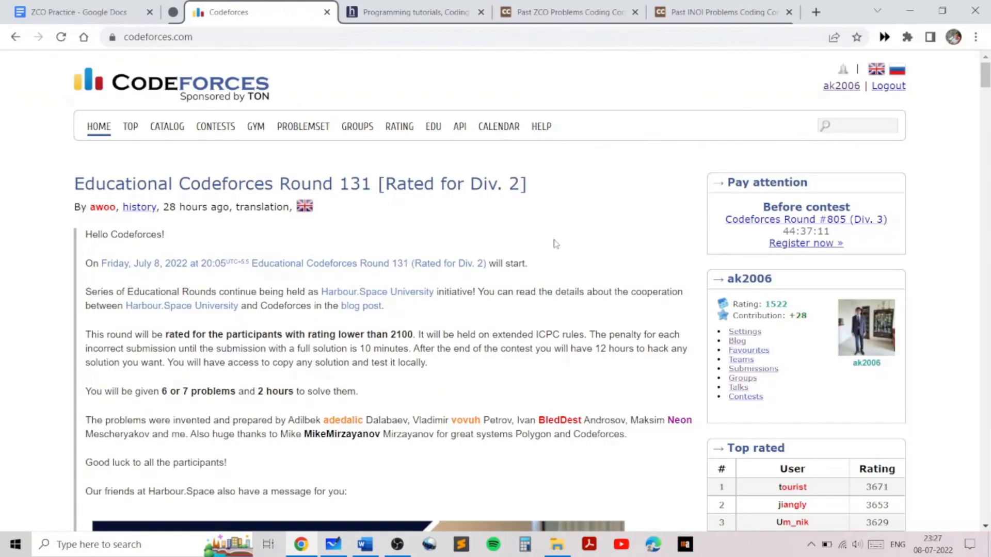
{"action": "mouse_move", "coordinate": [553, 247]}
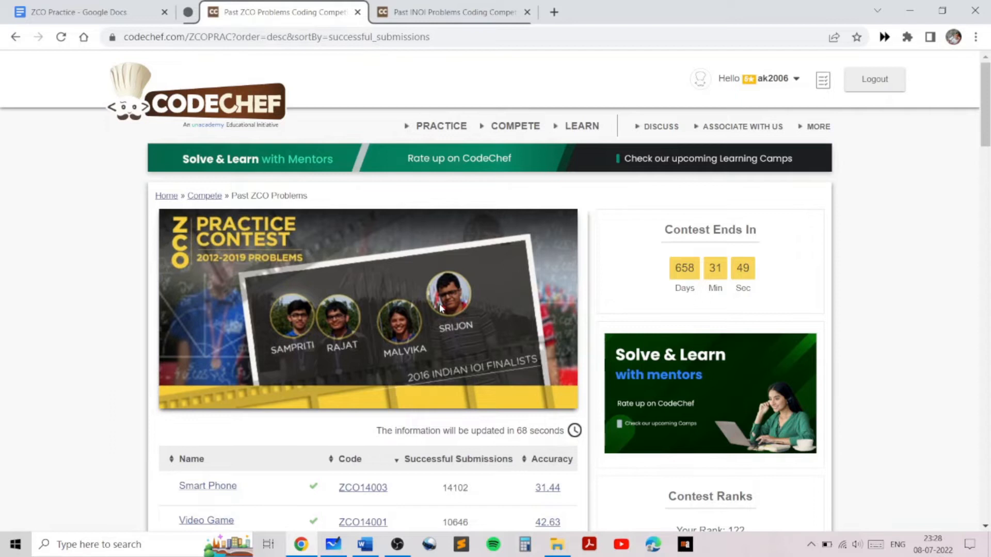
Step: Look through CodeChef's Past ZCO and INOI problem tables, then close both lists
{"action": "scroll", "scroll_direction": "down", "scroll_amount": 3}
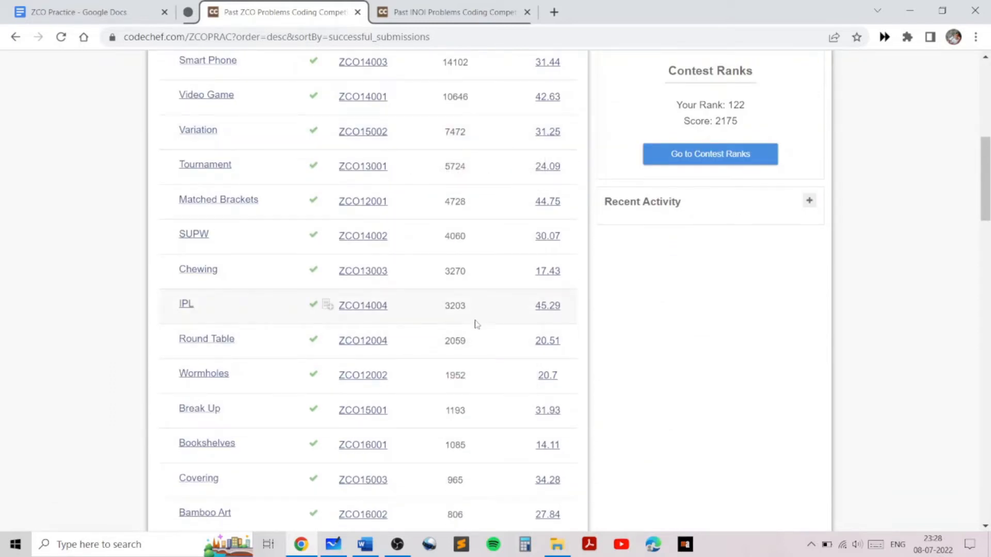
{"action": "scroll", "scroll_direction": "down", "scroll_amount": 3}
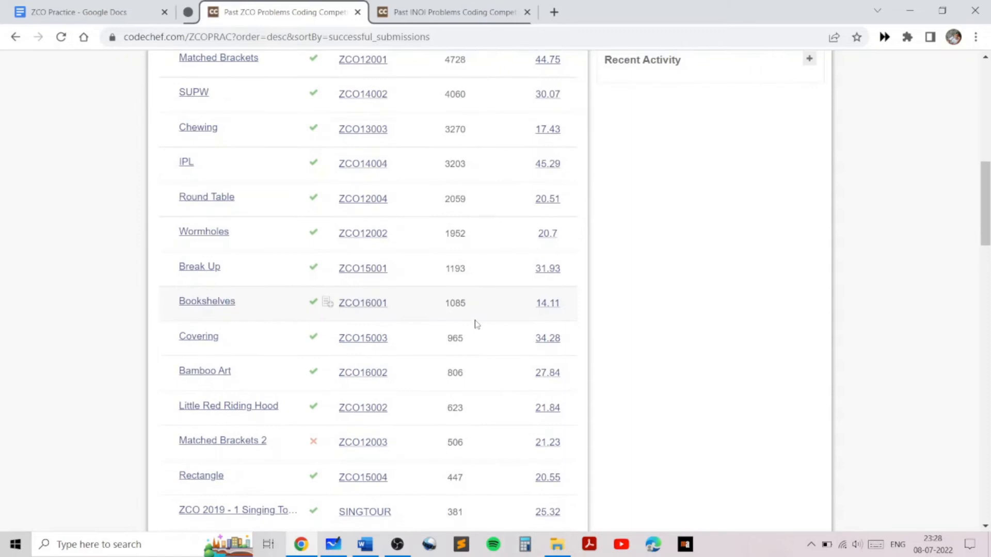
{"action": "scroll", "scroll_direction": "down", "scroll_amount": 3}
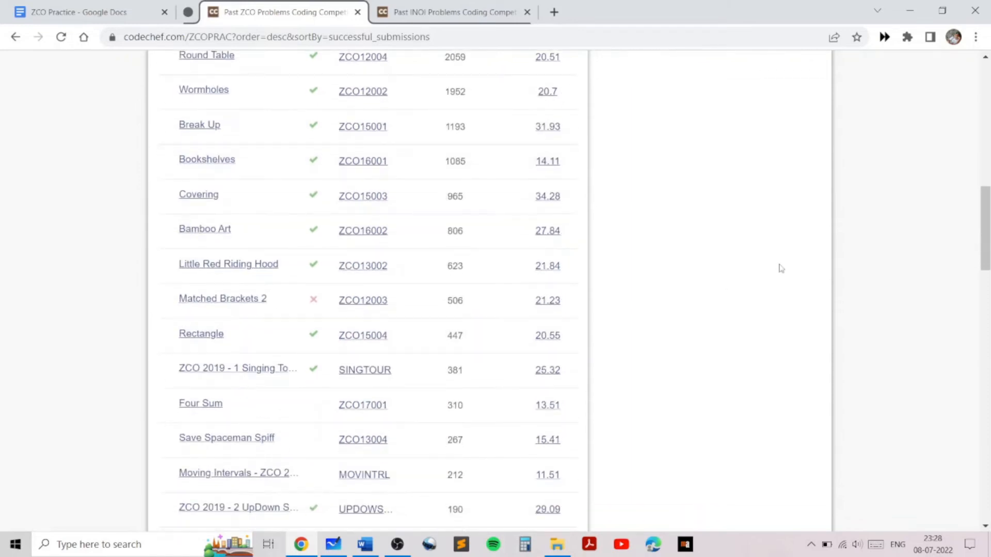
{"action": "mouse_move", "coordinate": [762, 277]}
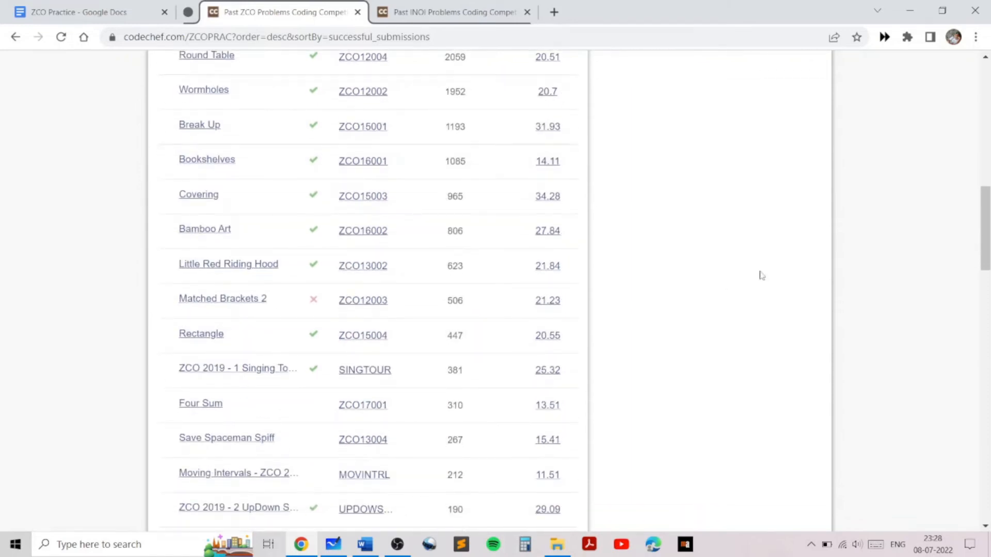
{"action": "scroll", "scroll_direction": "down", "scroll_amount": 3}
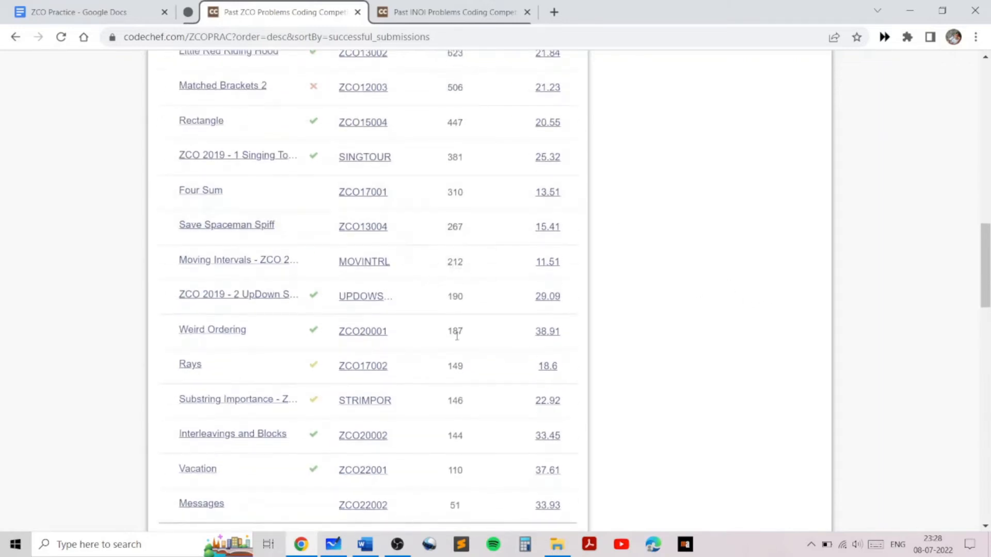
{"action": "scroll", "scroll_direction": "up", "scroll_amount": 3}
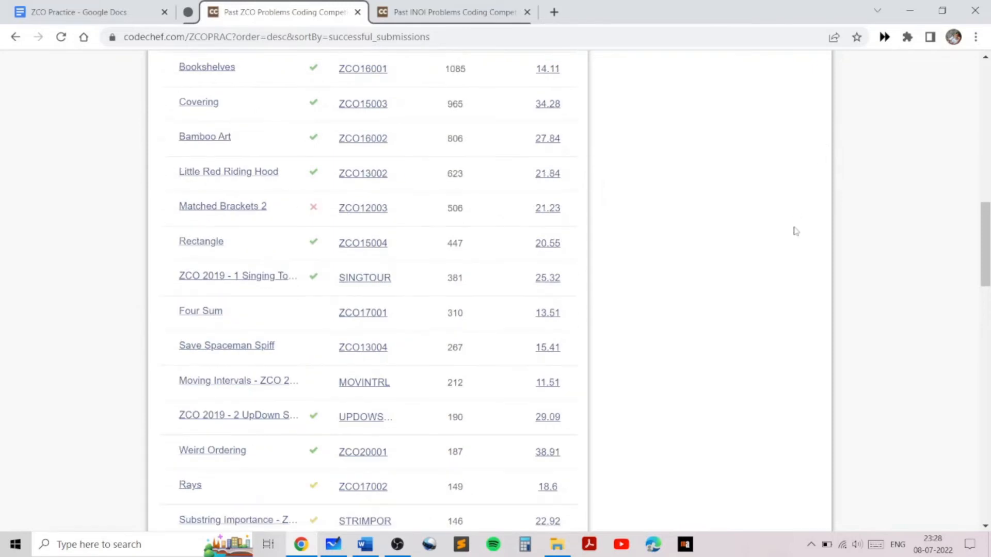
{"action": "scroll", "scroll_direction": "down", "scroll_amount": 3}
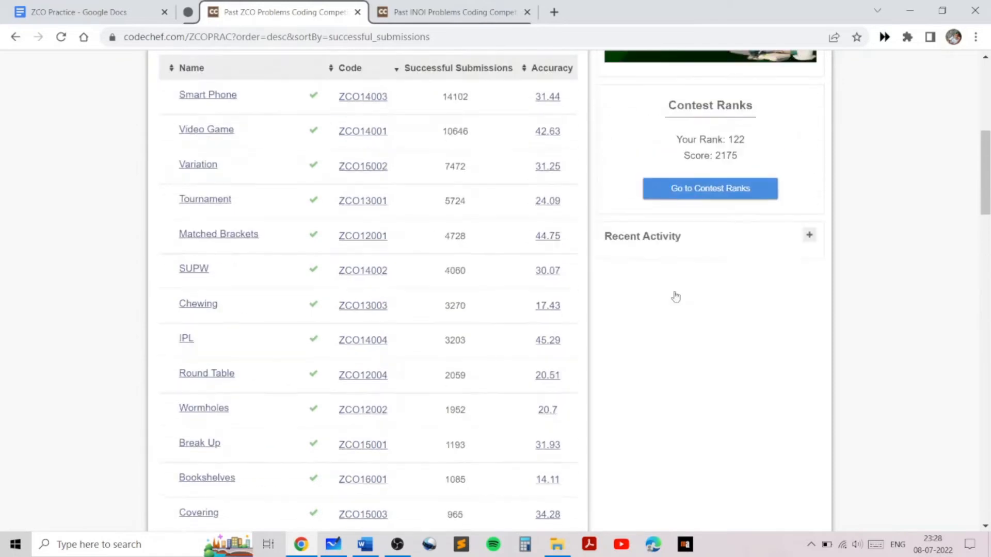
{"action": "scroll", "scroll_direction": "up", "scroll_amount": 3}
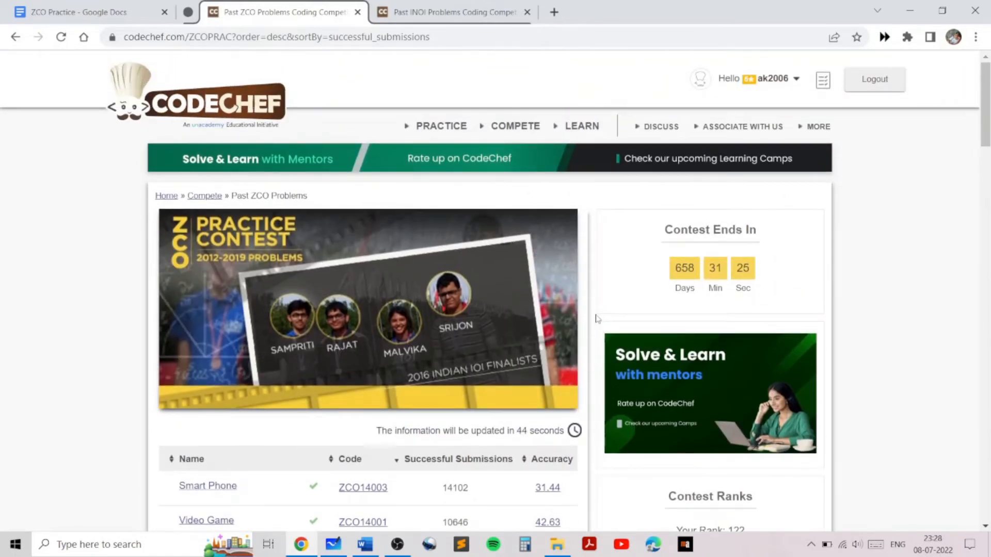
{"action": "left_click", "coordinate": [283, 12]}
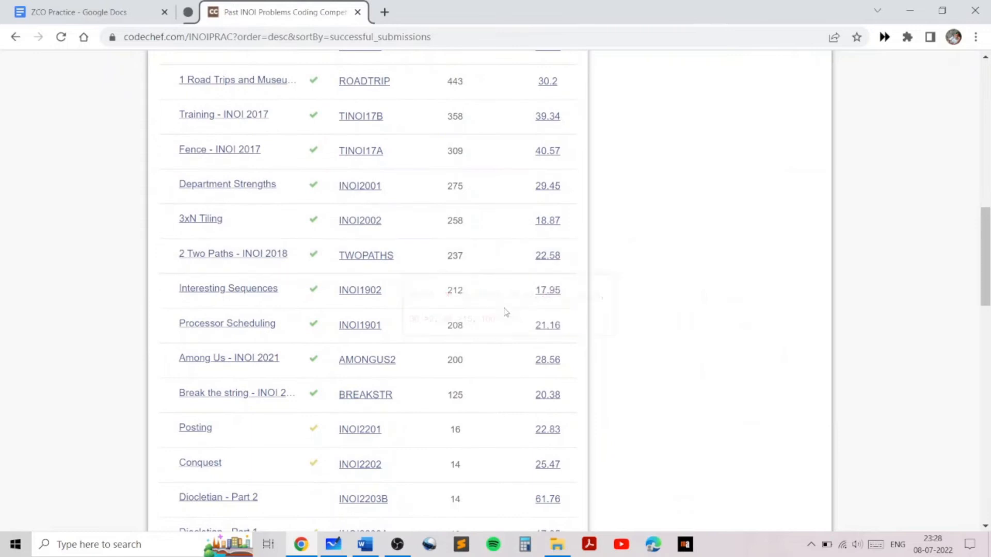
{"action": "left_click", "coordinate": [80, 11]}
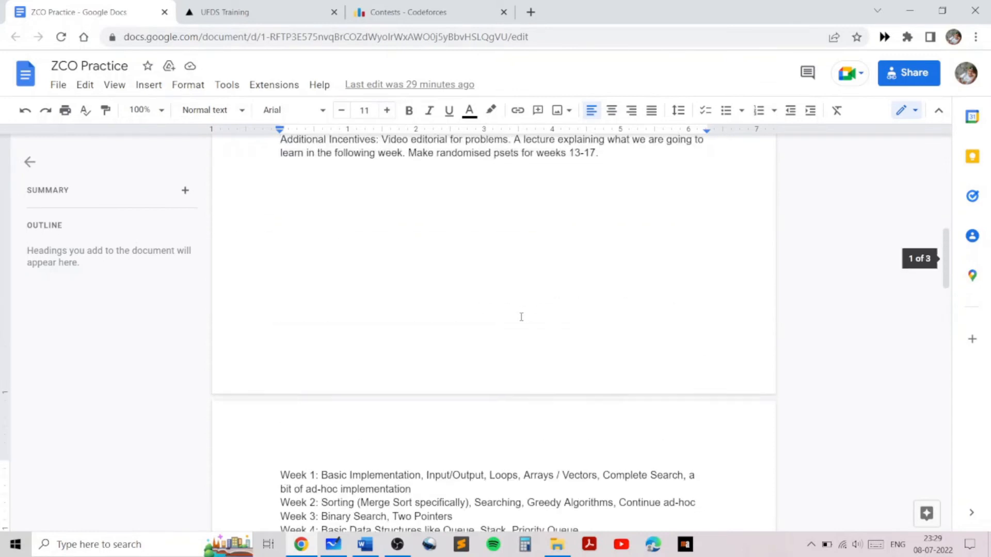
Step: Skim the ZCO Practice schedule and move to the UFDS Training home page
{"action": "scroll", "scroll_direction": "down", "scroll_amount": 3}
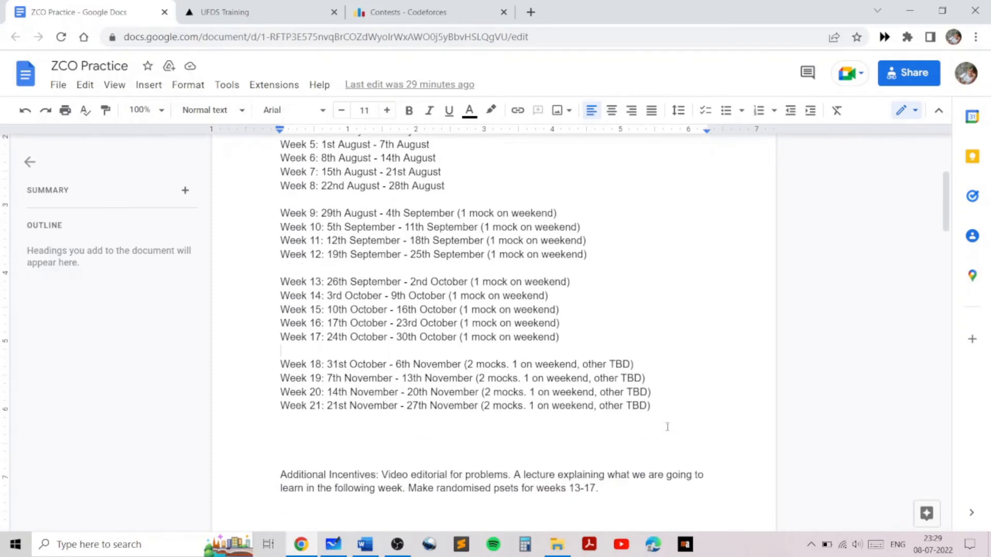
{"action": "left_click", "coordinate": [259, 12]}
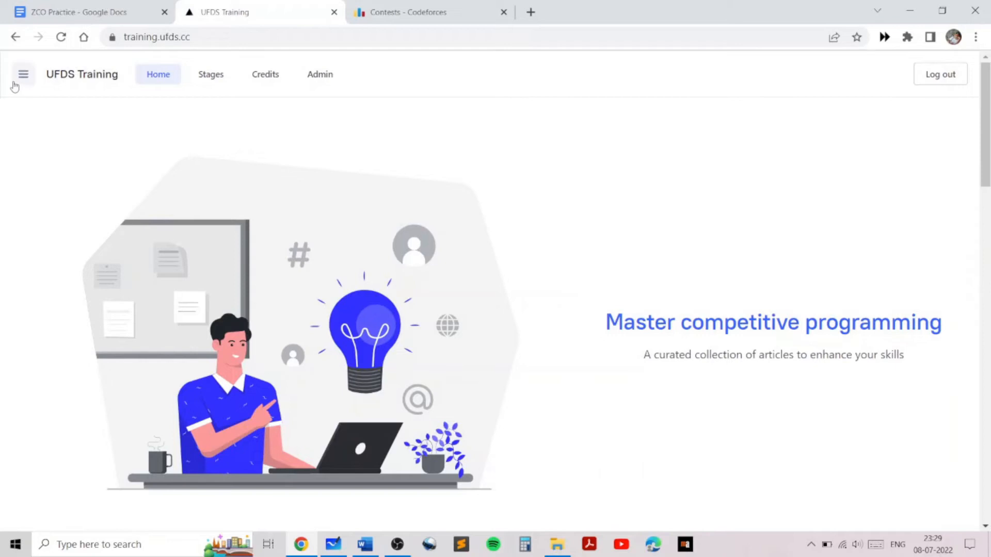
Step: Browse UFDS Training's article categories: Syllabus, Extra Topics and Mock INOI Editorials, back to Syllabus
{"action": "left_click", "coordinate": [24, 74]}
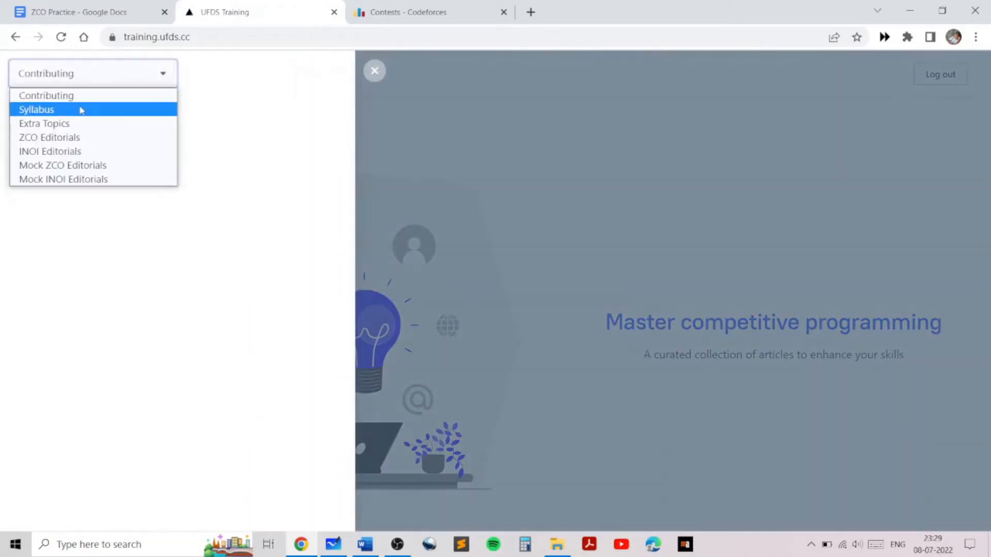
{"action": "left_click", "coordinate": [36, 110]}
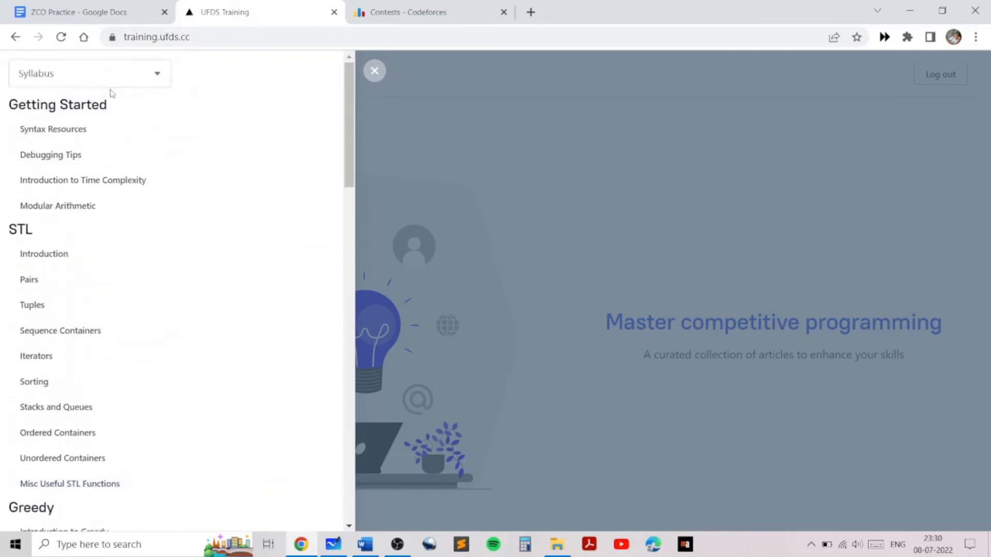
{"action": "left_click", "coordinate": [93, 73]}
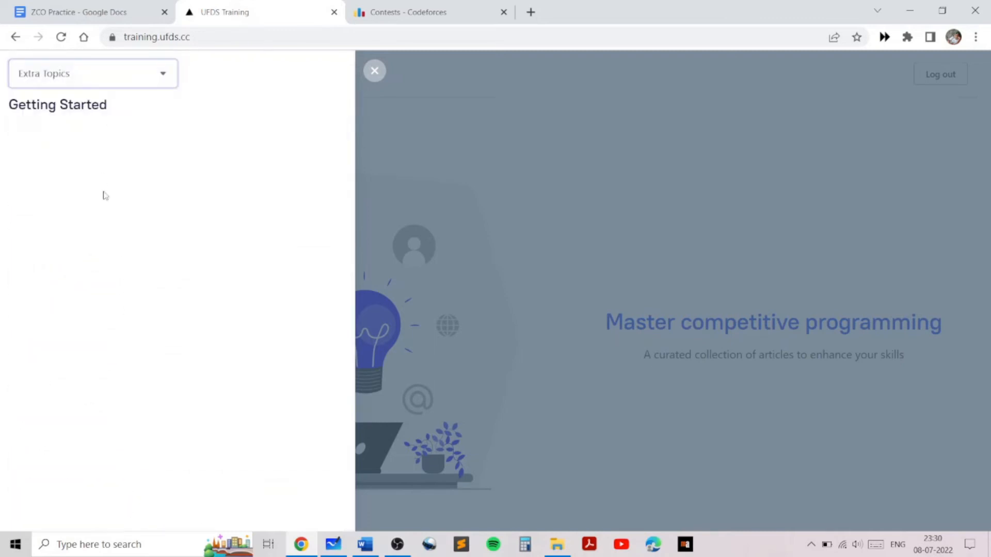
{"action": "left_click", "coordinate": [93, 73]}
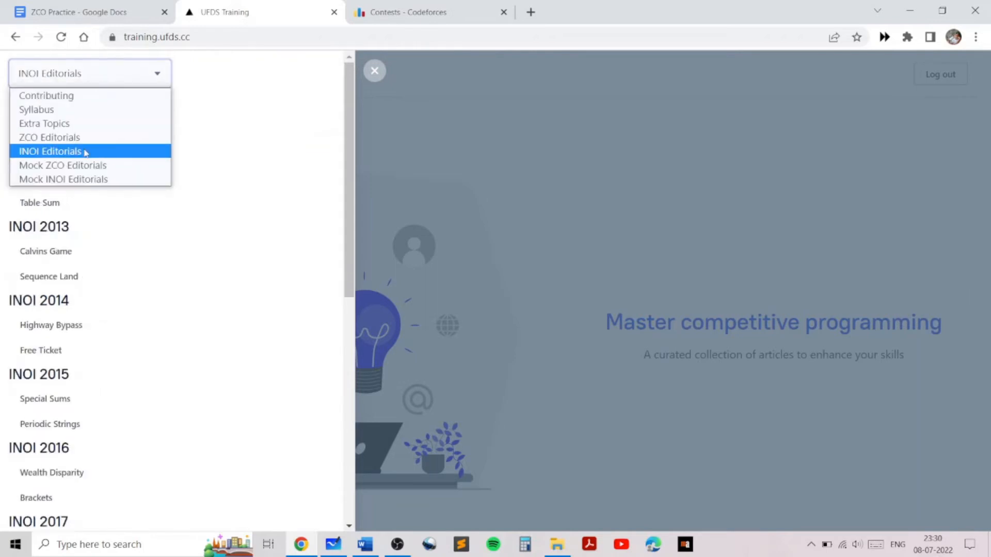
{"action": "left_click", "coordinate": [63, 178]}
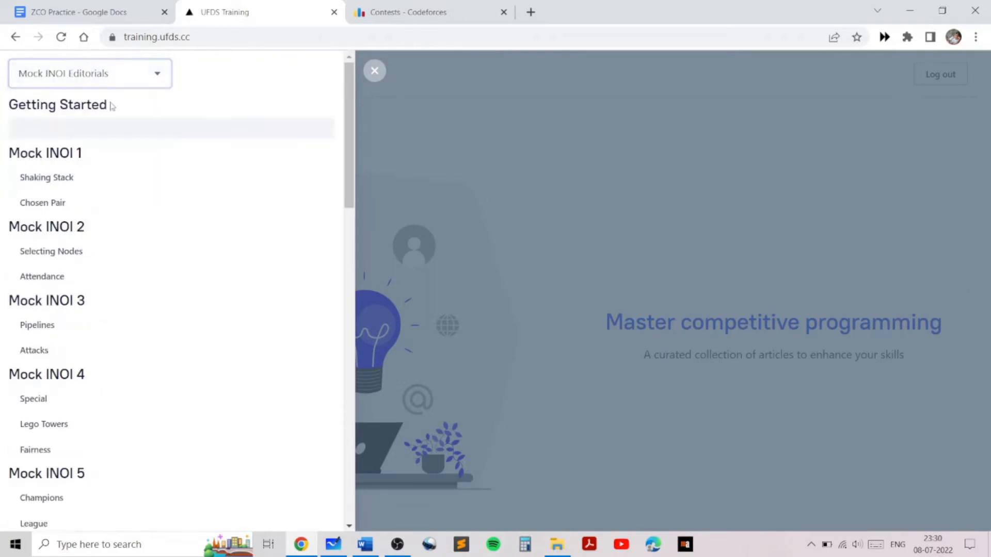
{"action": "left_click", "coordinate": [90, 74]}
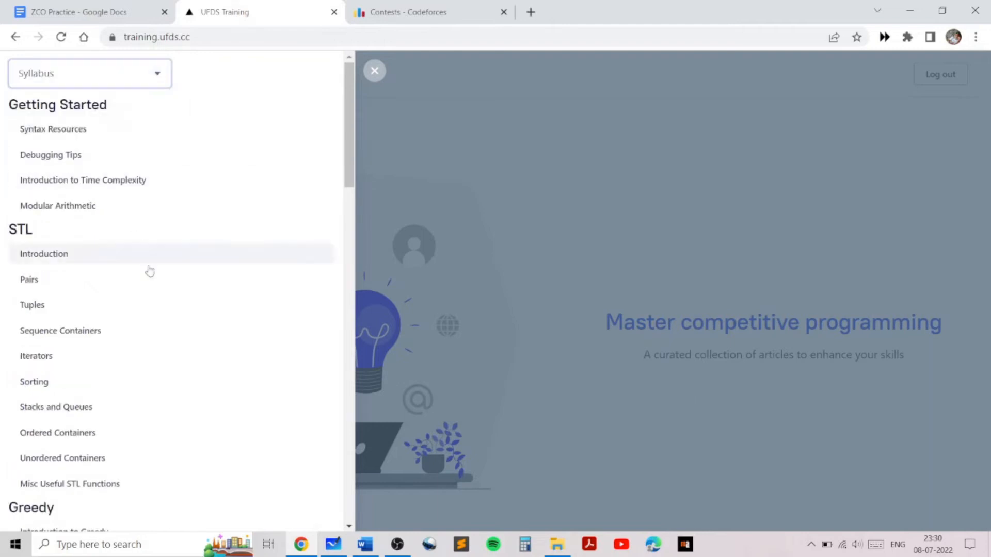
Step: Look down the syllabus list and close the UFDS Training site
{"action": "scroll", "scroll_direction": "down", "scroll_amount": 3}
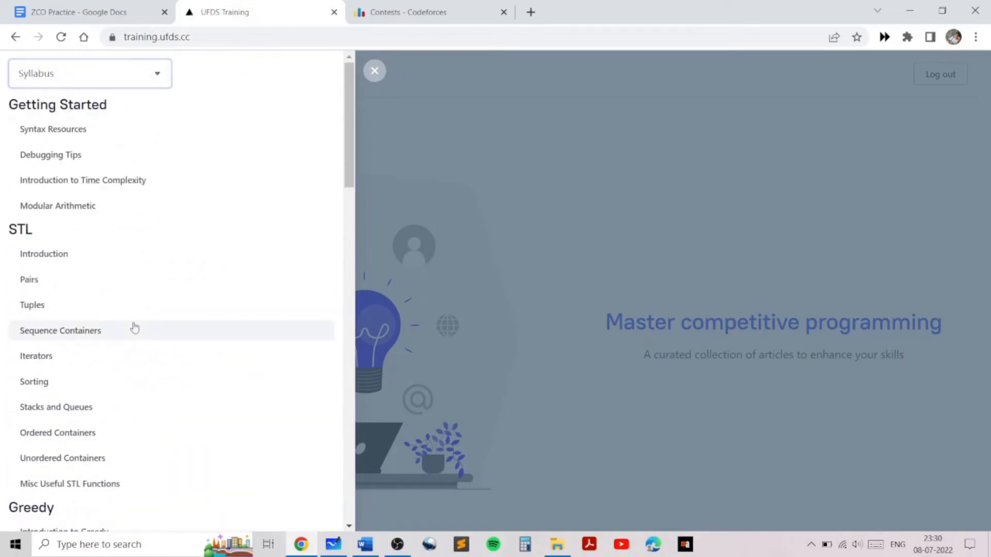
{"action": "scroll", "scroll_direction": "down", "scroll_amount": 3}
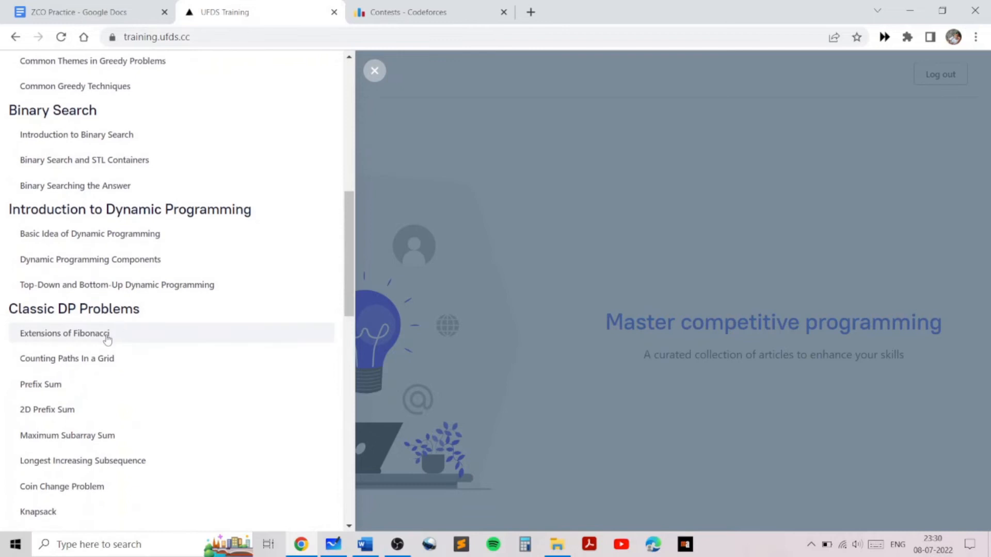
{"action": "left_click", "coordinate": [431, 12]}
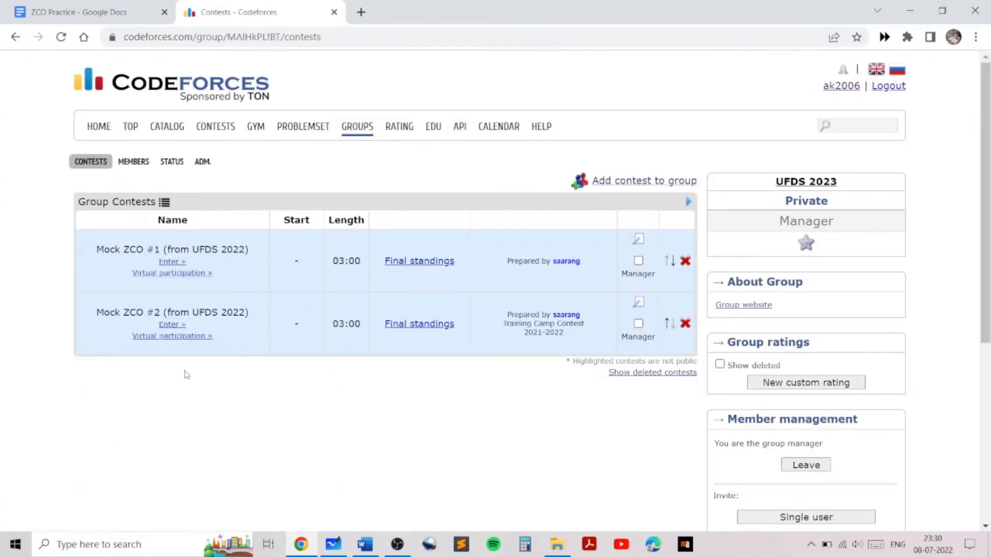
{"action": "mouse_move", "coordinate": [279, 389]}
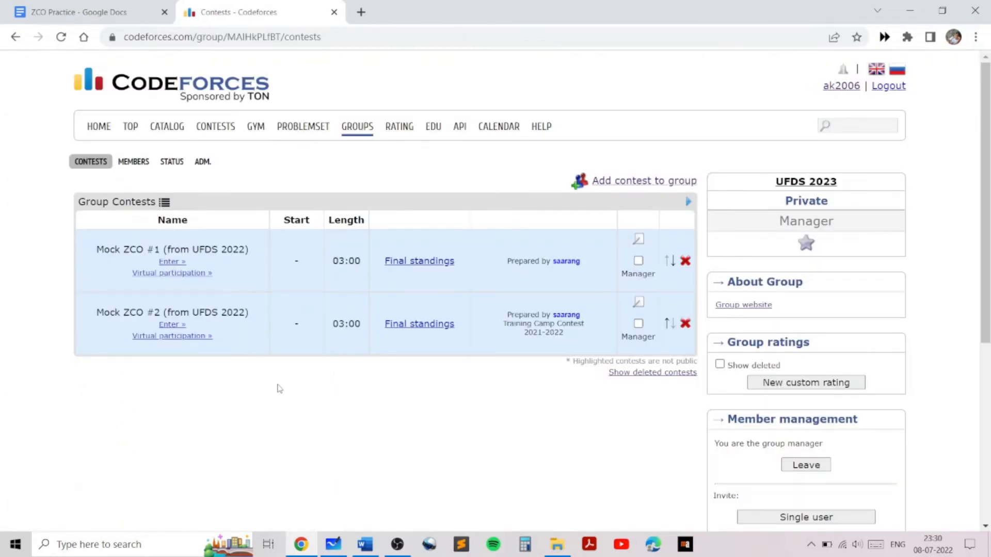
{"action": "mouse_move", "coordinate": [267, 400]}
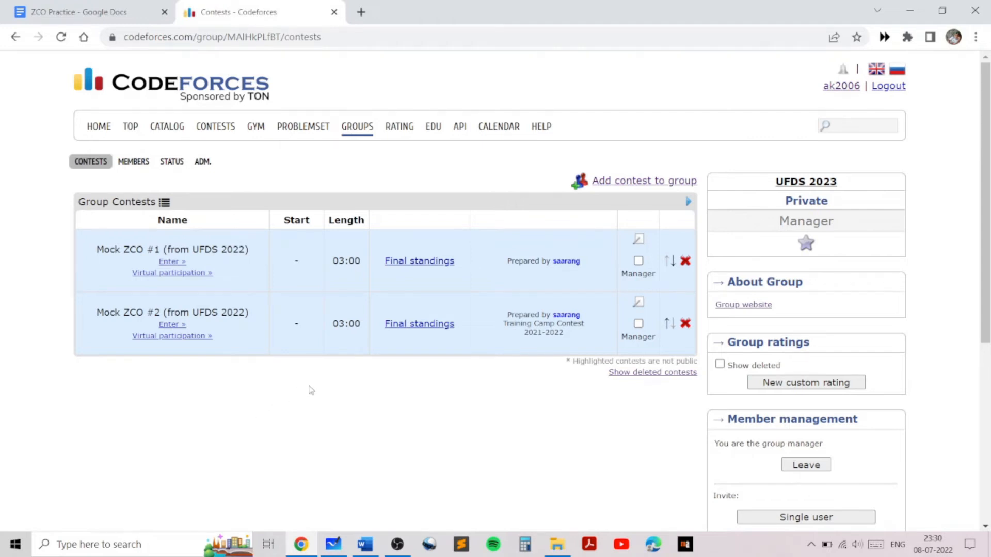
Step: Glance over the UFDS 2023 group's Mock ZCO contests and close the Codeforces group page
{"action": "scroll", "scroll_direction": "down", "scroll_amount": 3}
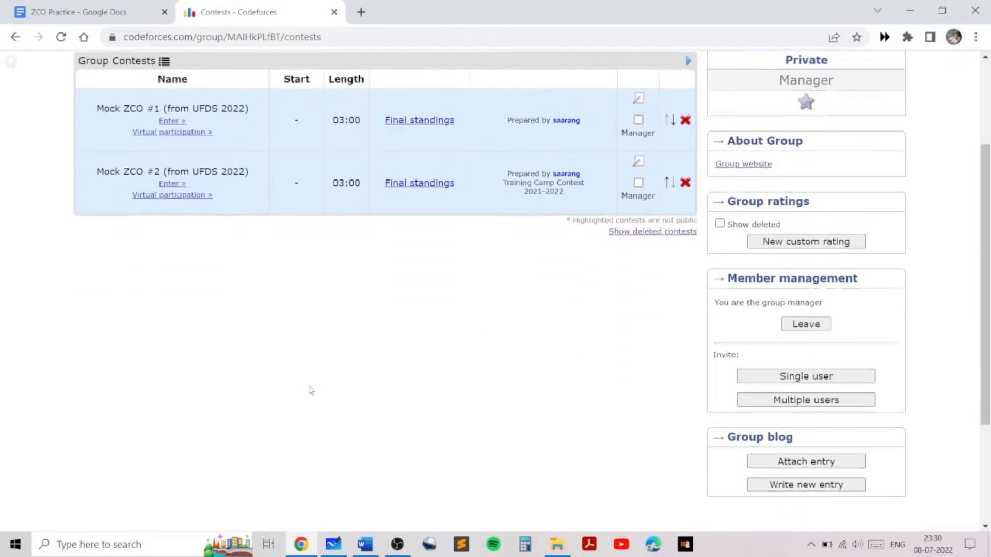
{"action": "left_click", "coordinate": [79, 11]}
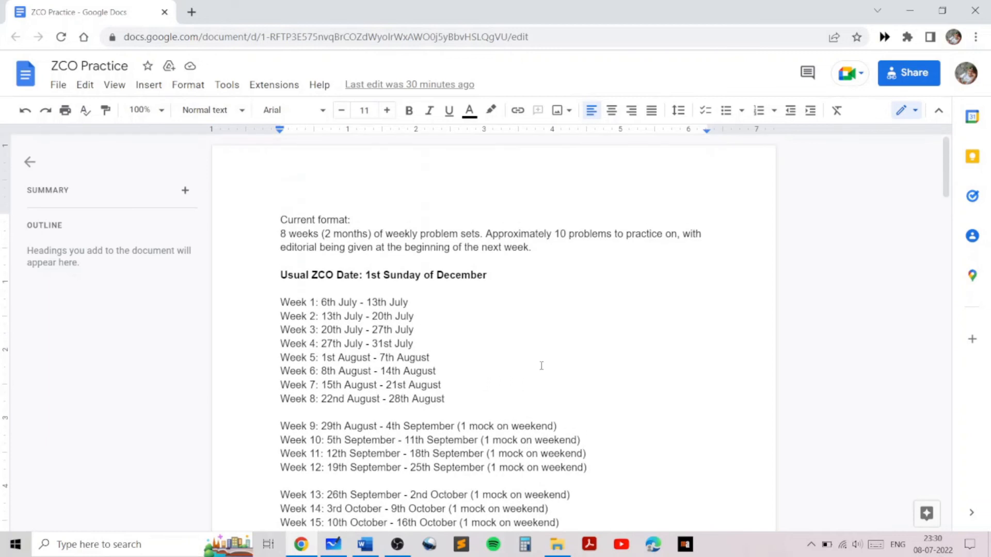
Step: Move down the ZCO Practice doc's weekly schedule to the Week 1–8 topics page
{"action": "scroll", "scroll_direction": "down", "scroll_amount": 3}
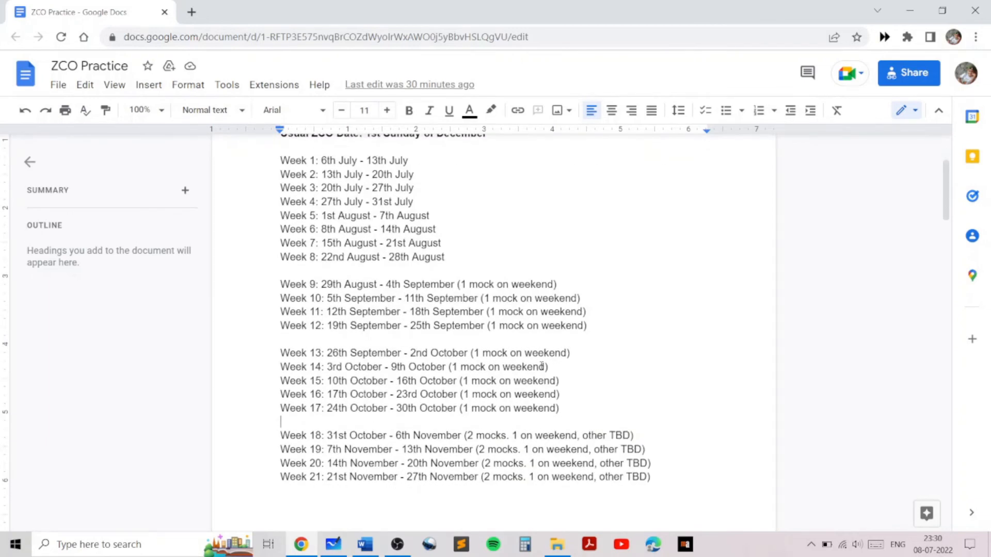
{"action": "scroll", "scroll_direction": "down", "scroll_amount": 3}
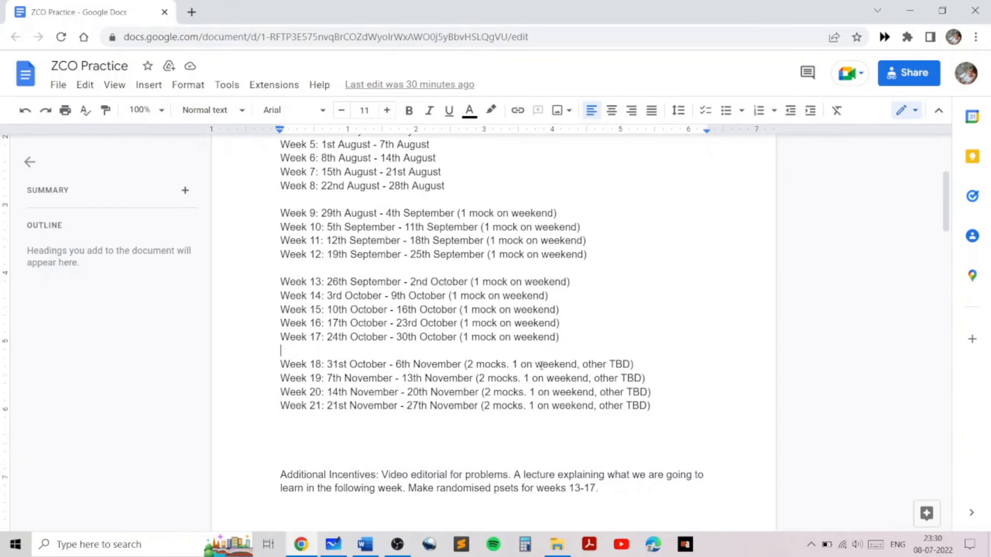
{"action": "scroll", "scroll_direction": "down", "scroll_amount": 3}
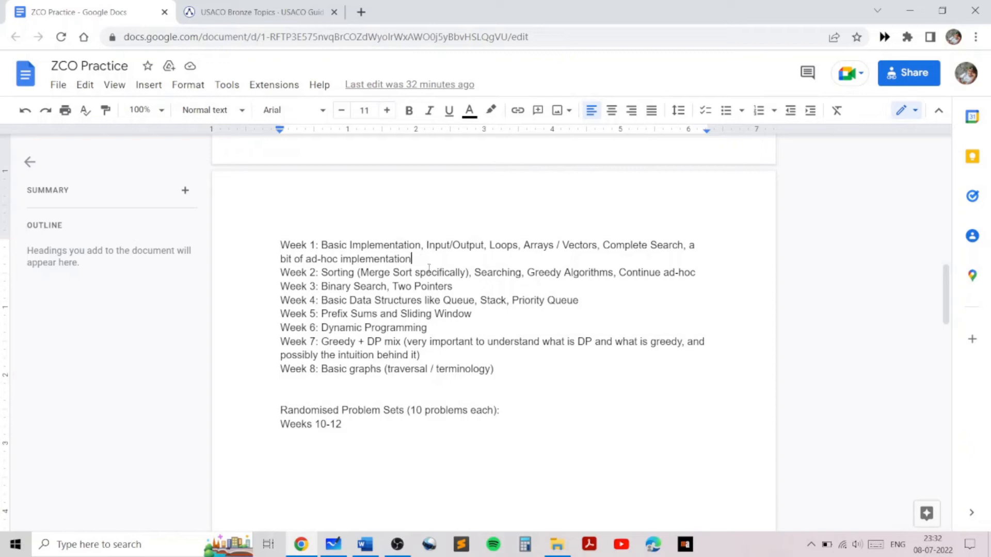
{"action": "mouse_move", "coordinate": [488, 263]}
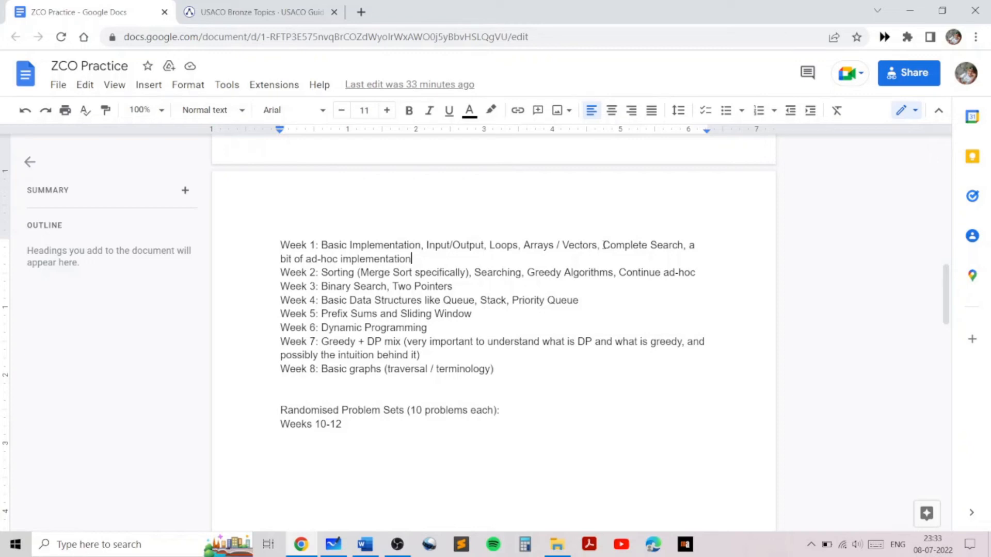
{"action": "mouse_move", "coordinate": [703, 276]}
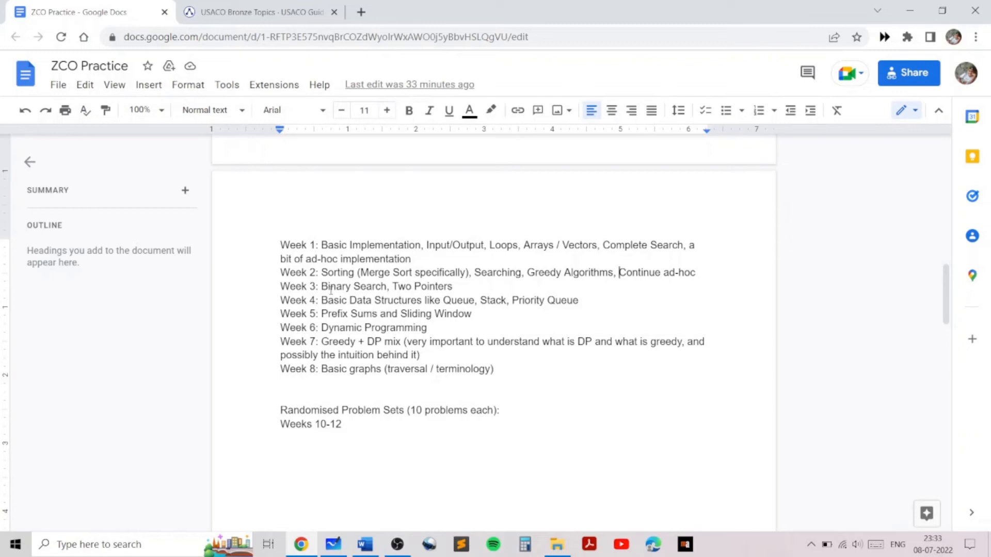
Step: Point out the Week 4 data structures and Week 7 Greedy + DP lines, then move to the USACO Bronze Topics page
{"action": "left_click_drag", "start_coordinate": [321, 300], "coordinate": [578, 301]}
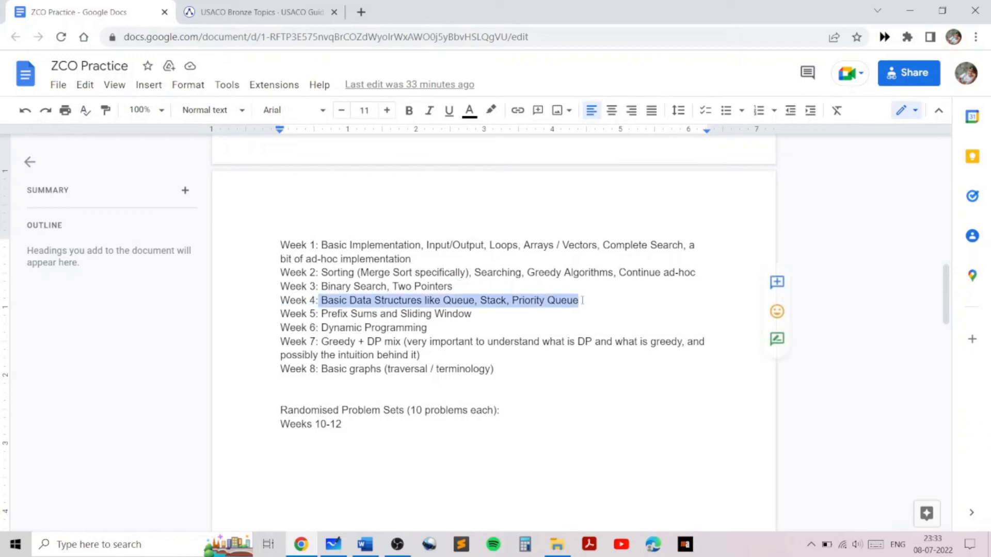
{"action": "left_click", "coordinate": [323, 314]}
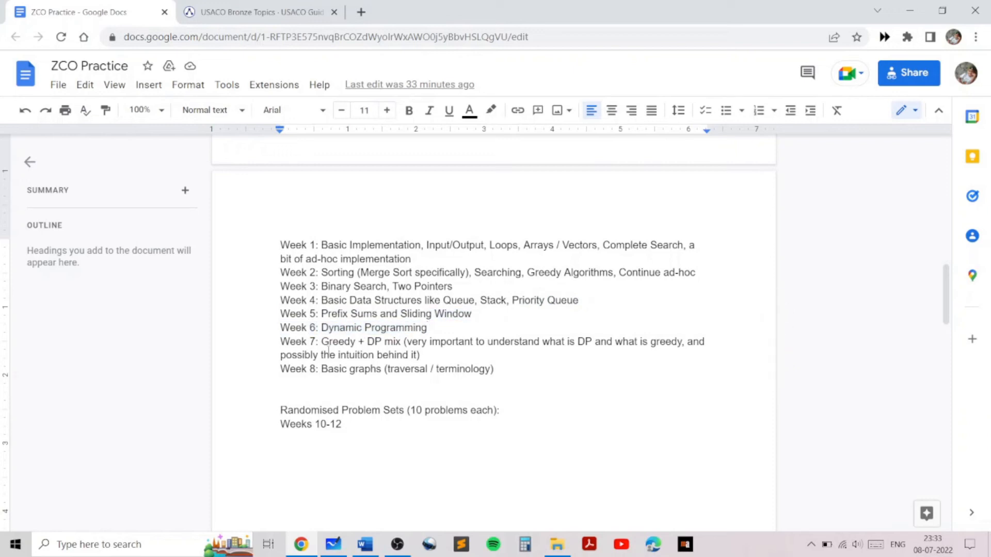
{"action": "left_click_drag", "start_coordinate": [322, 342], "coordinate": [417, 354]}
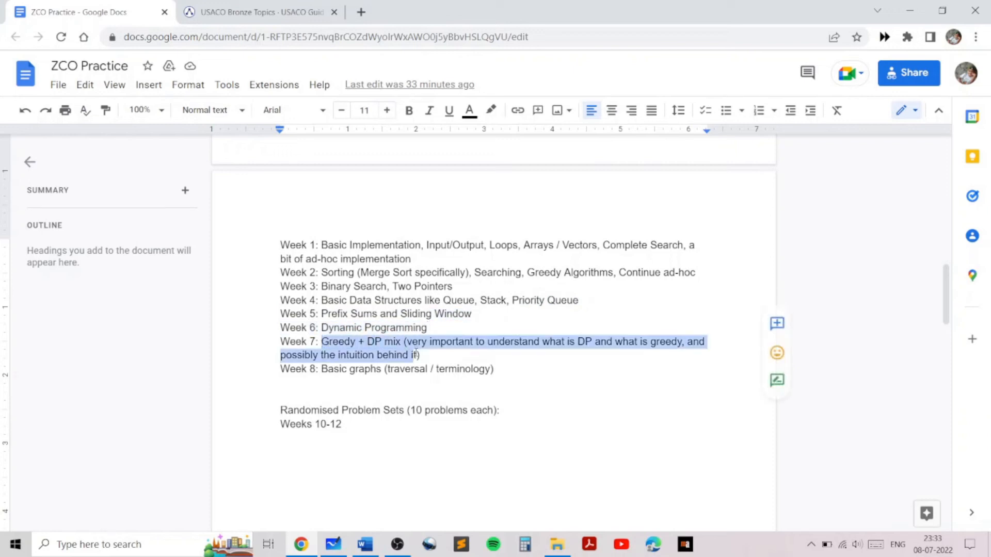
{"action": "left_click", "coordinate": [494, 370]}
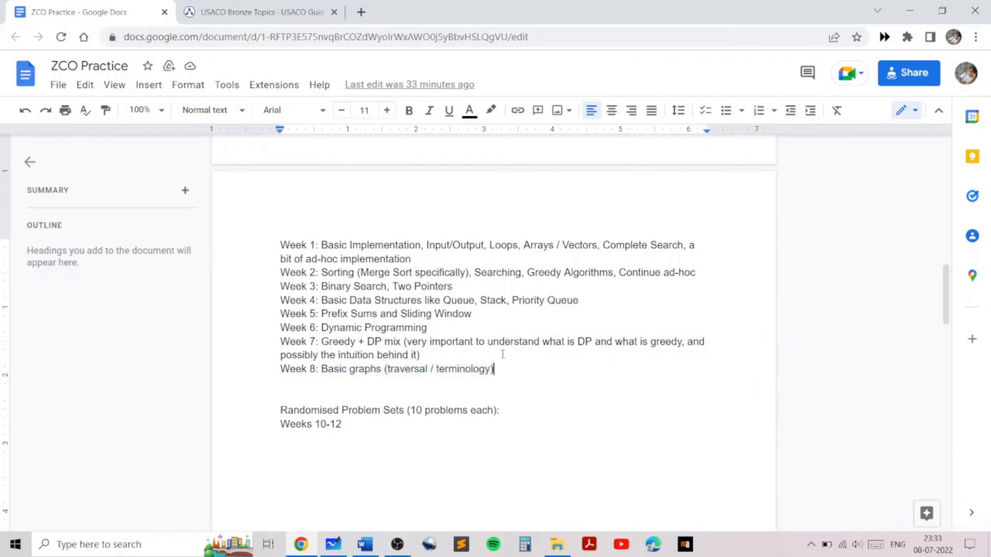
{"action": "left_click", "coordinate": [259, 12]}
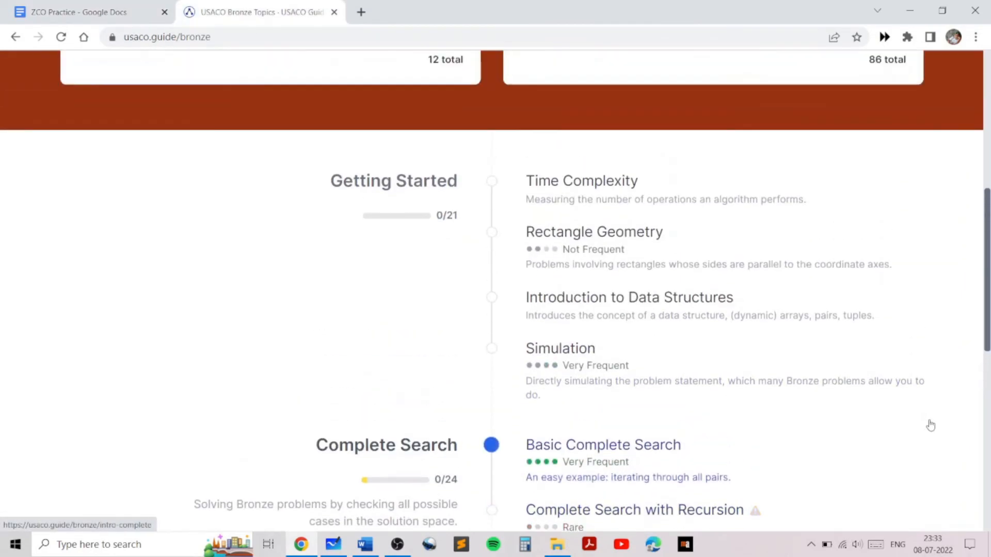
Step: Switch USACO Guide from the Bronze division to Gold and scan its topic modules
{"action": "scroll", "scroll_direction": "down", "scroll_amount": 3}
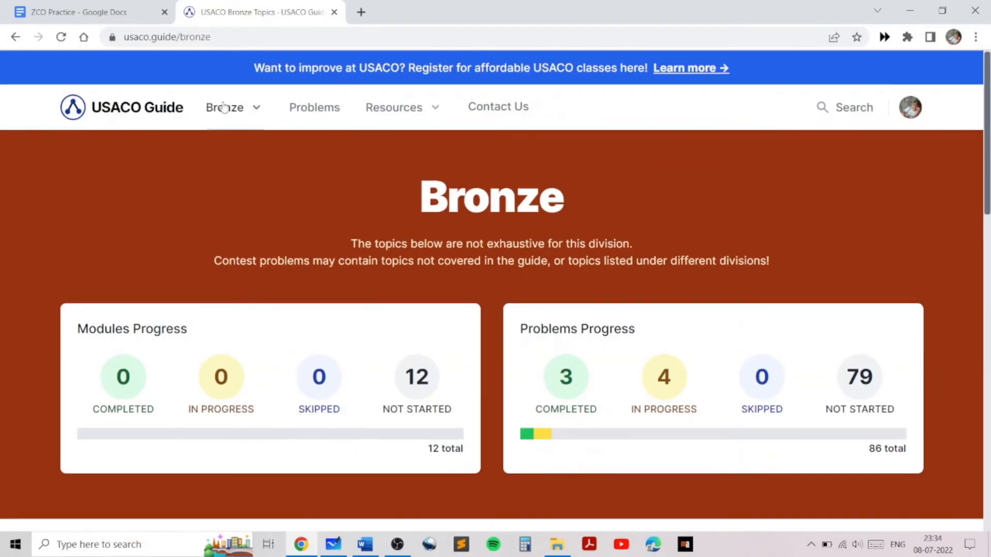
{"action": "left_click", "coordinate": [224, 106]}
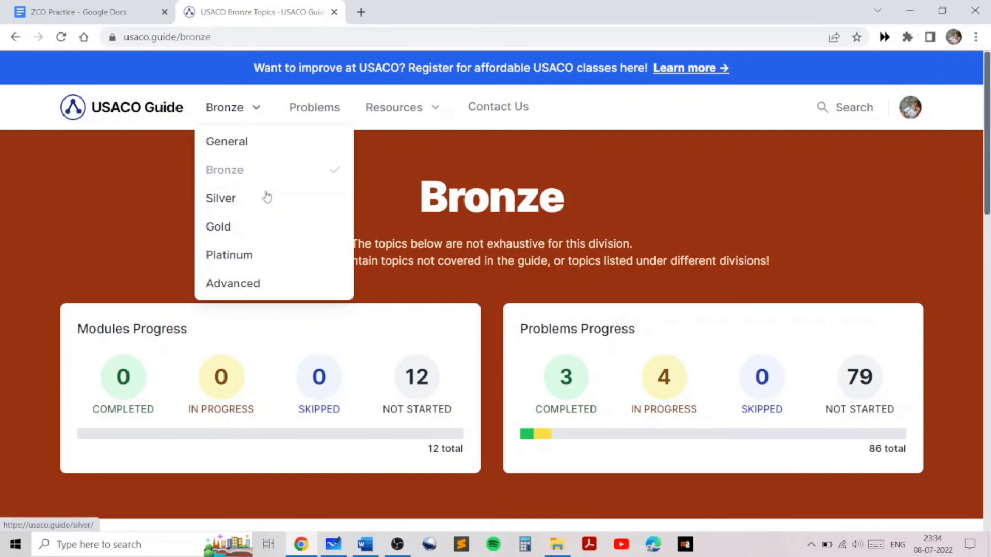
{"action": "left_click", "coordinate": [221, 198]}
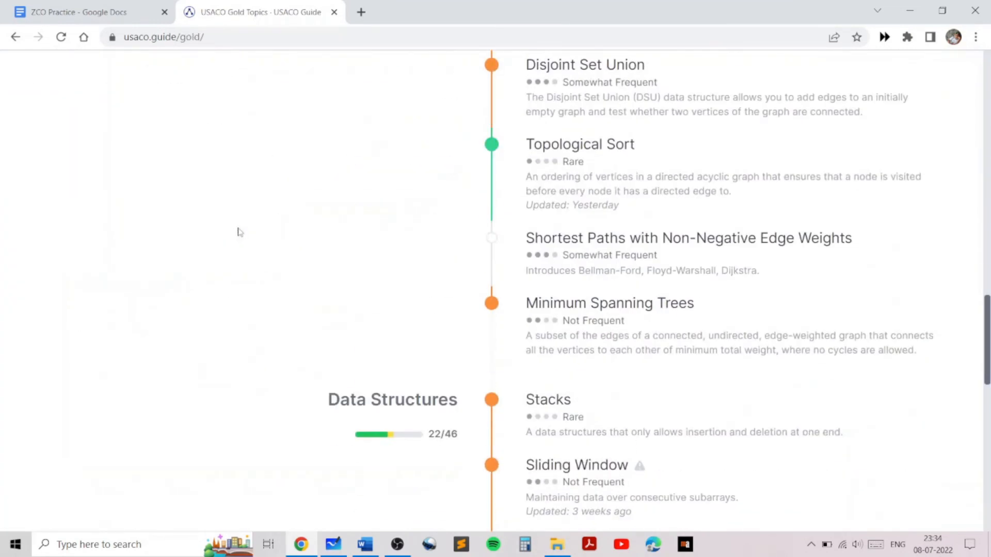
{"action": "scroll", "scroll_direction": "down", "scroll_amount": 3}
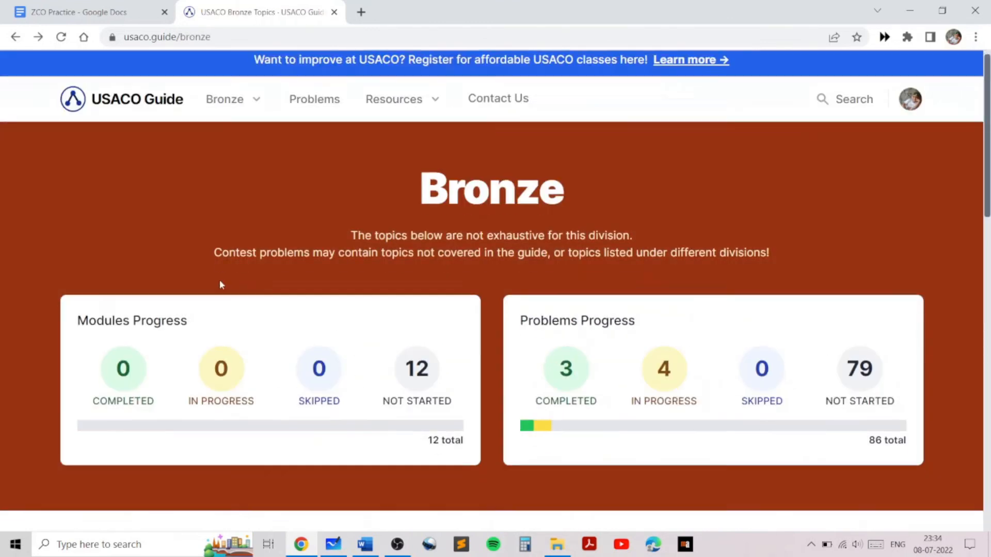
{"action": "scroll", "scroll_direction": "down", "scroll_amount": 3}
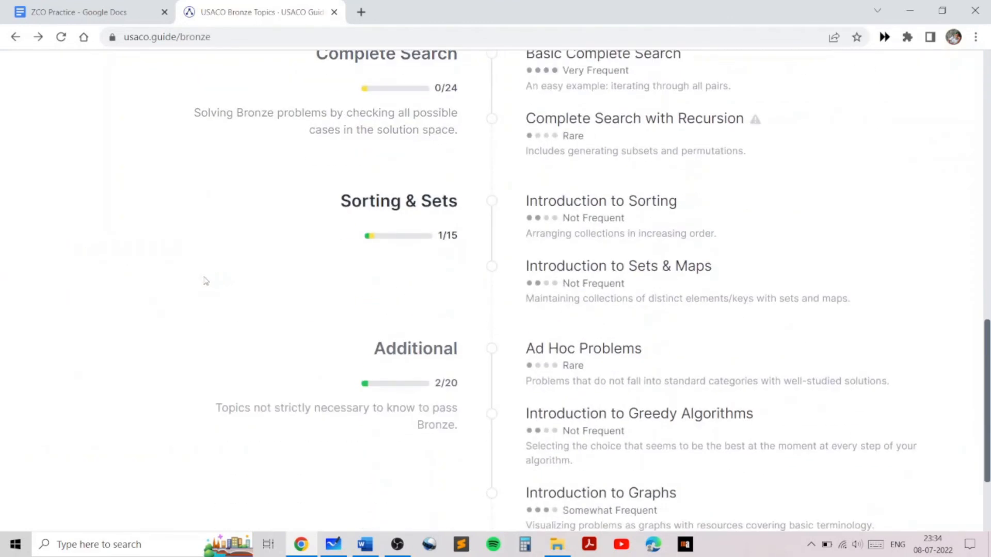
{"action": "scroll", "scroll_direction": "up", "scroll_amount": 3}
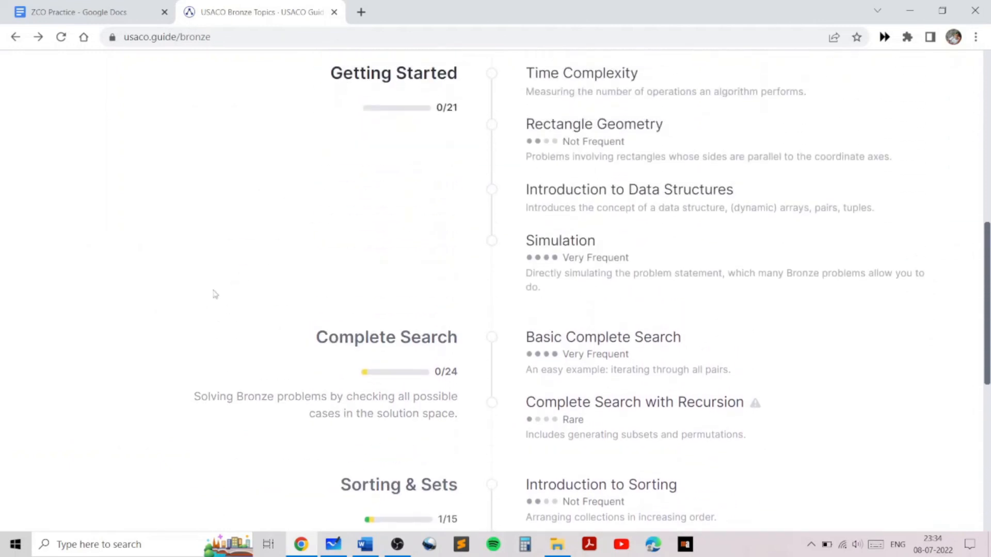
{"action": "mouse_move", "coordinate": [206, 297]}
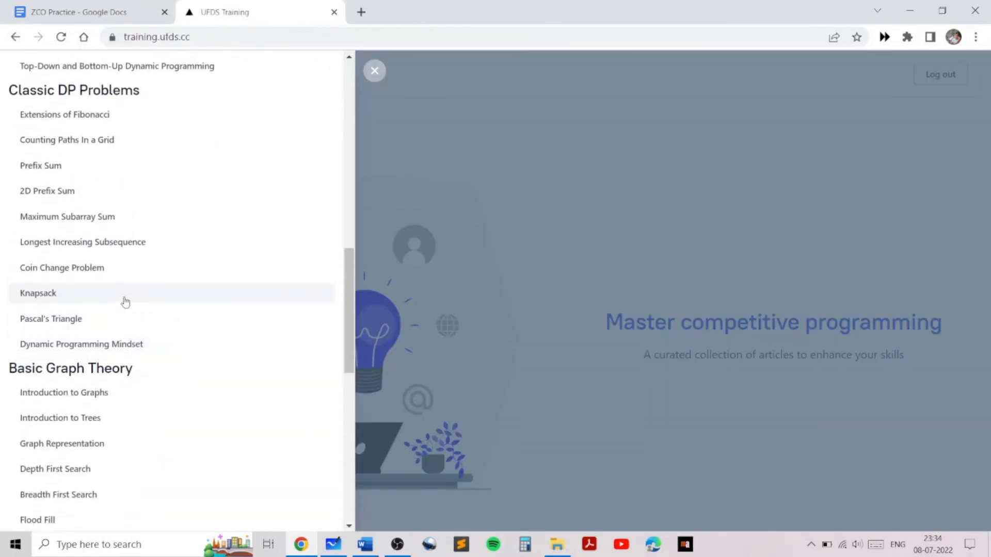
Step: View the Knapsack article with its practice problems Book Shop, Animals, Buns and Plants
{"action": "left_click", "coordinate": [38, 292]}
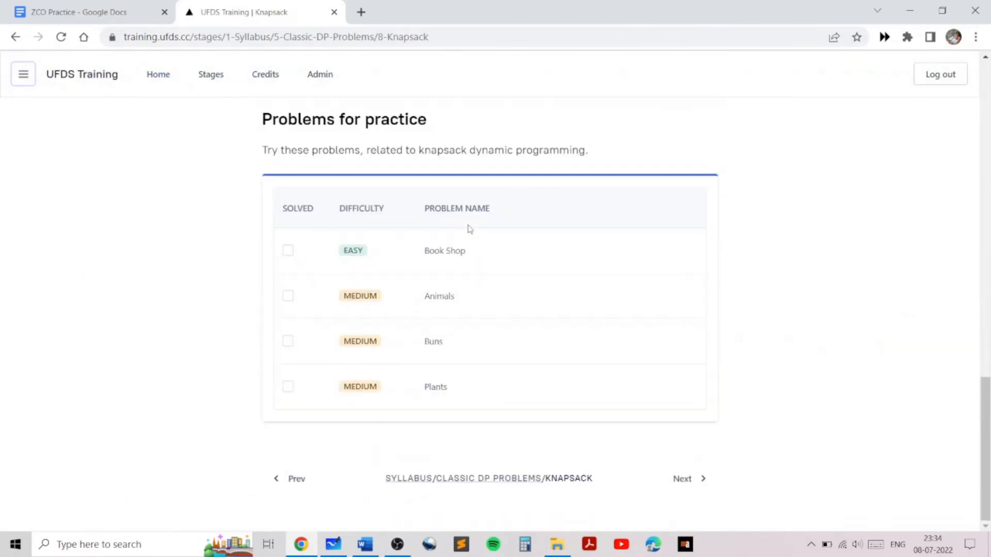
{"action": "mouse_move", "coordinate": [858, 257]}
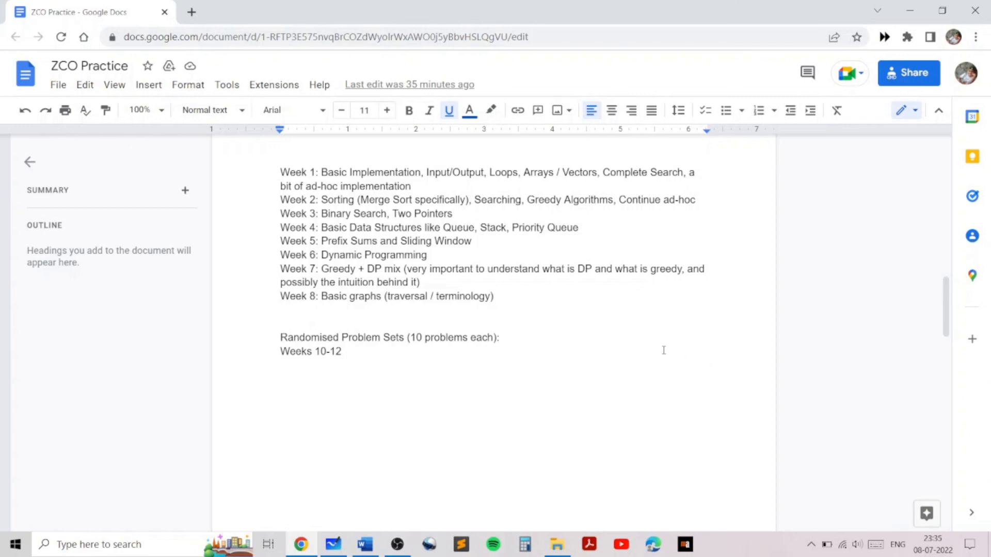
{"action": "mouse_move", "coordinate": [558, 316]}
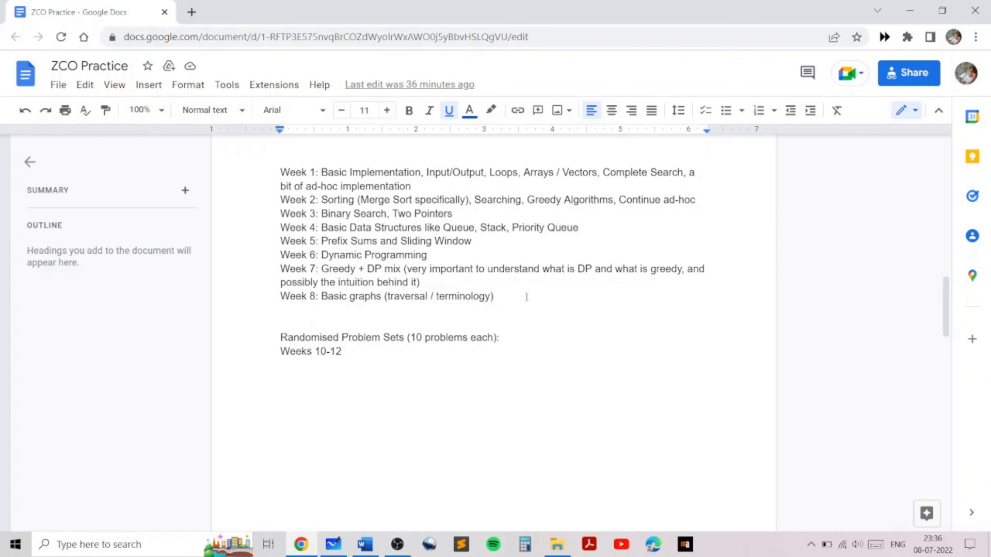
{"action": "scroll", "scroll_direction": "down", "scroll_amount": 3}
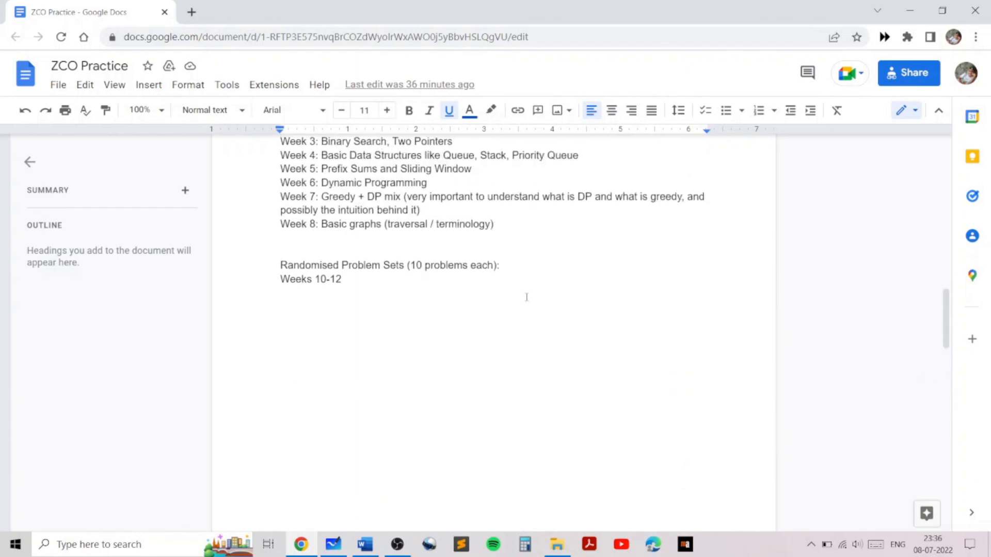
{"action": "scroll", "scroll_direction": "up", "scroll_amount": 3}
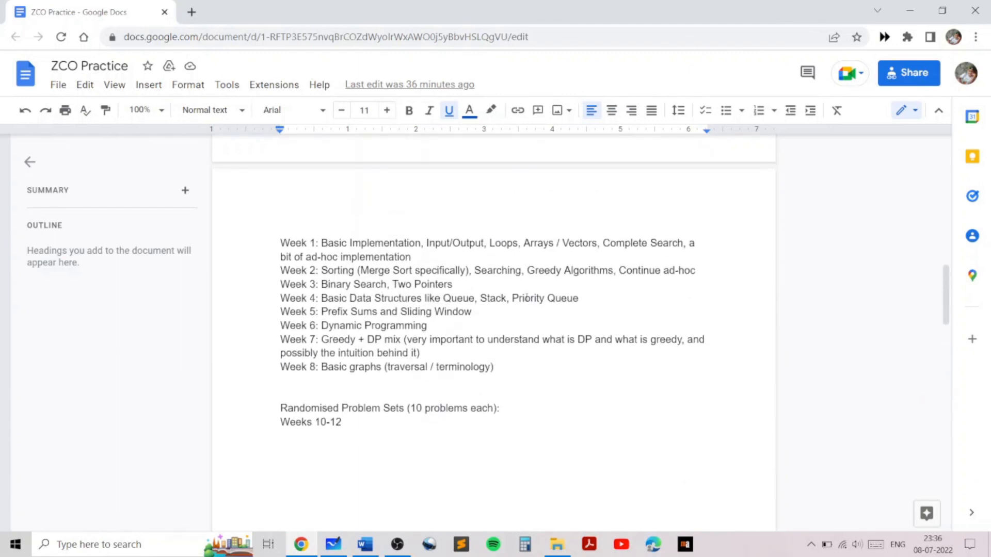